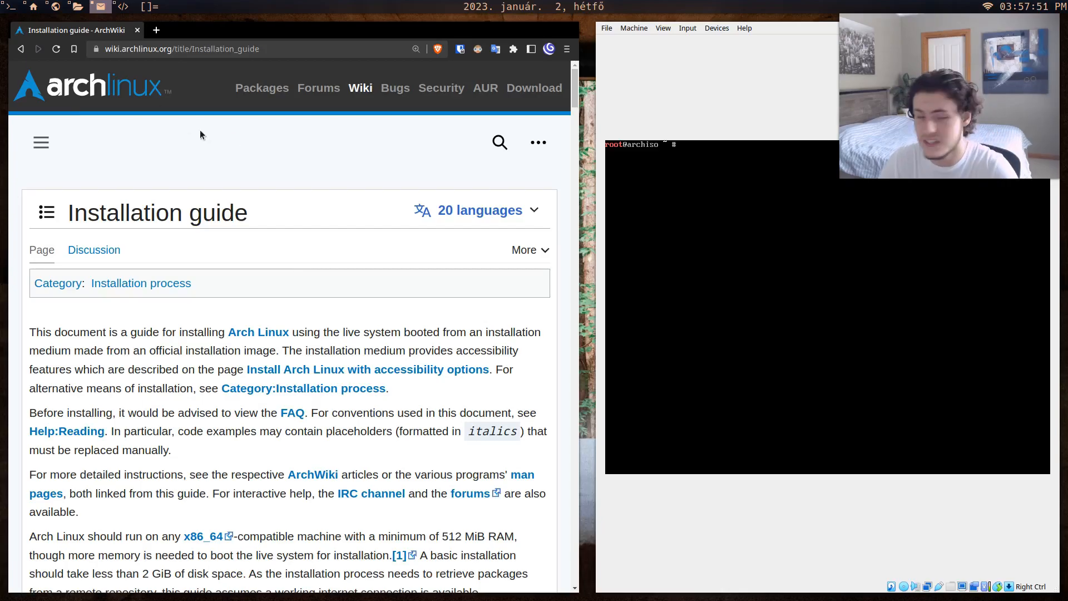
mouse_move(320, 150)
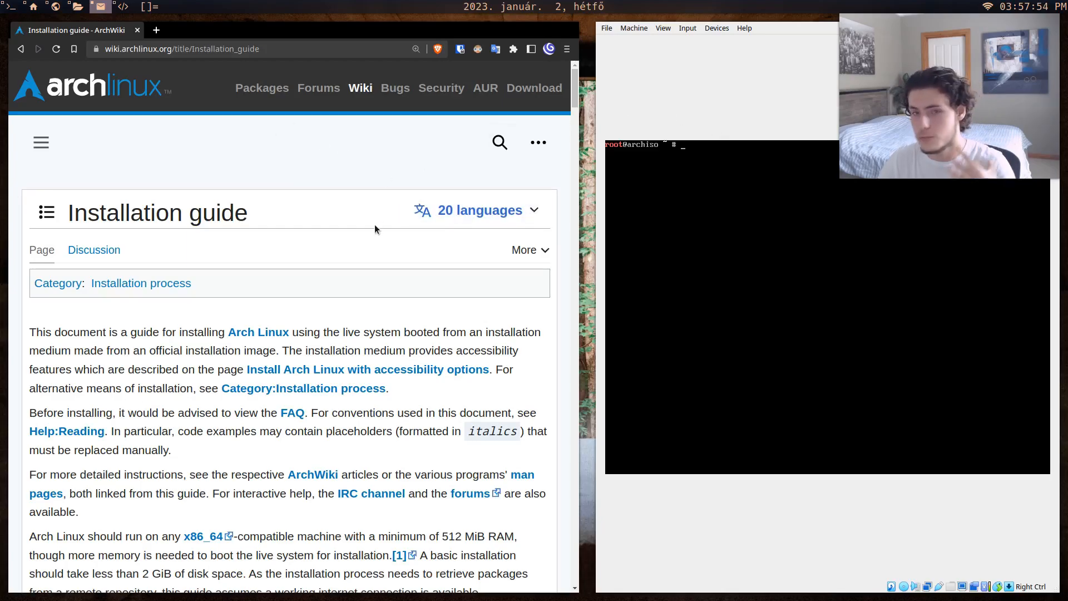
Scroll the Installation guide down to the keyboard layout and boot mode sections.
scroll(down, 3)
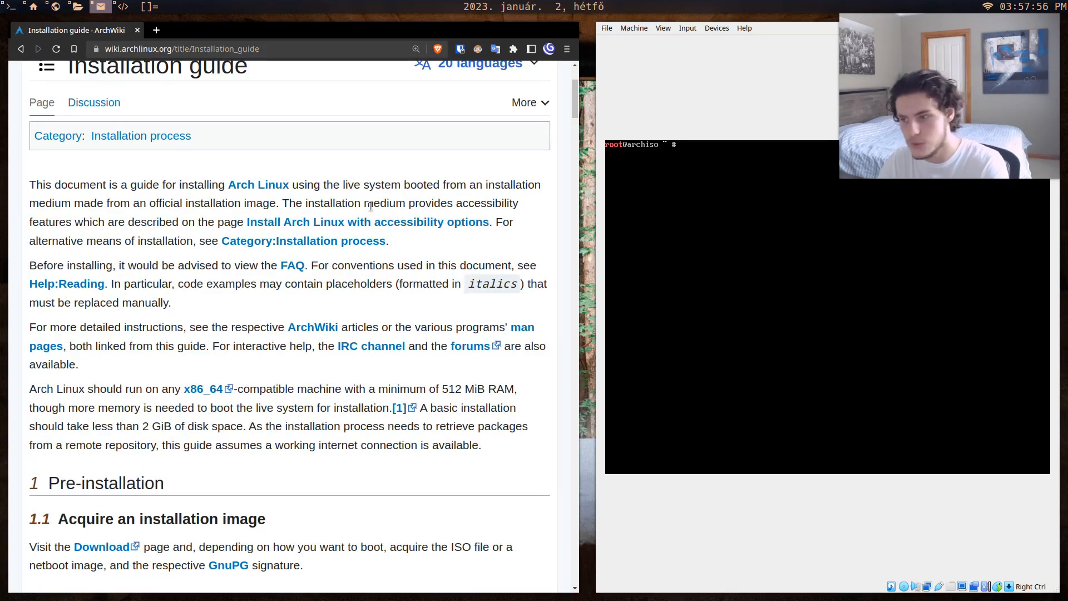
scroll(down, 3)
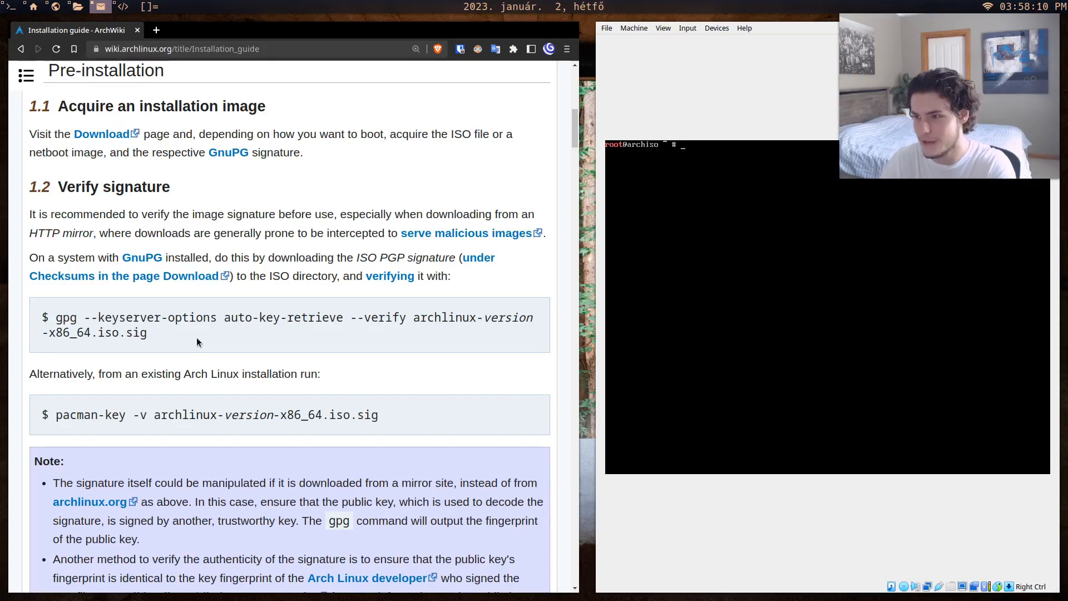
scroll(down, 3)
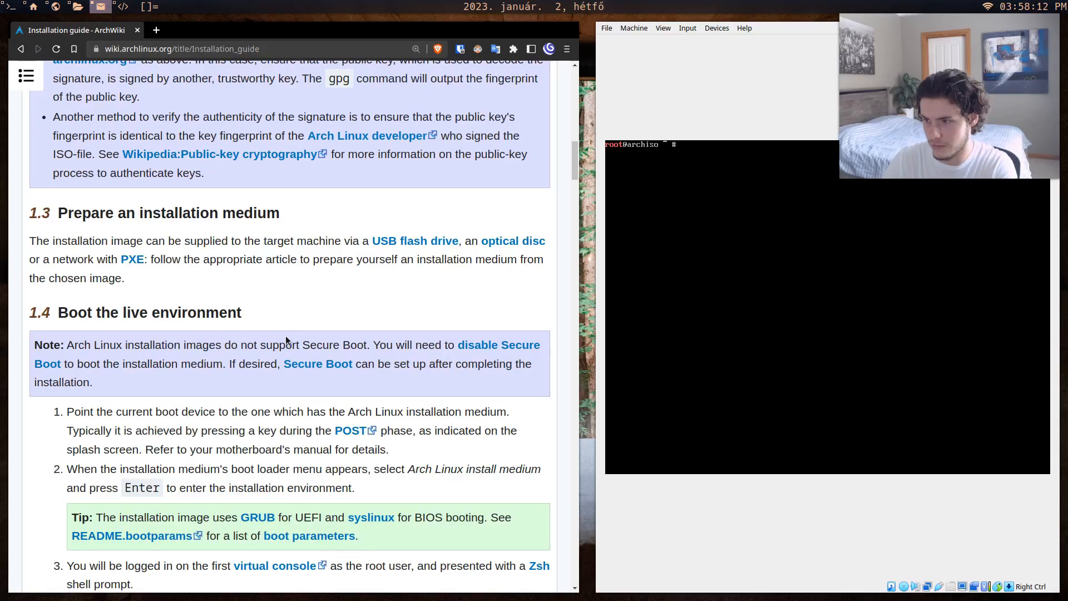
scroll(down, 3)
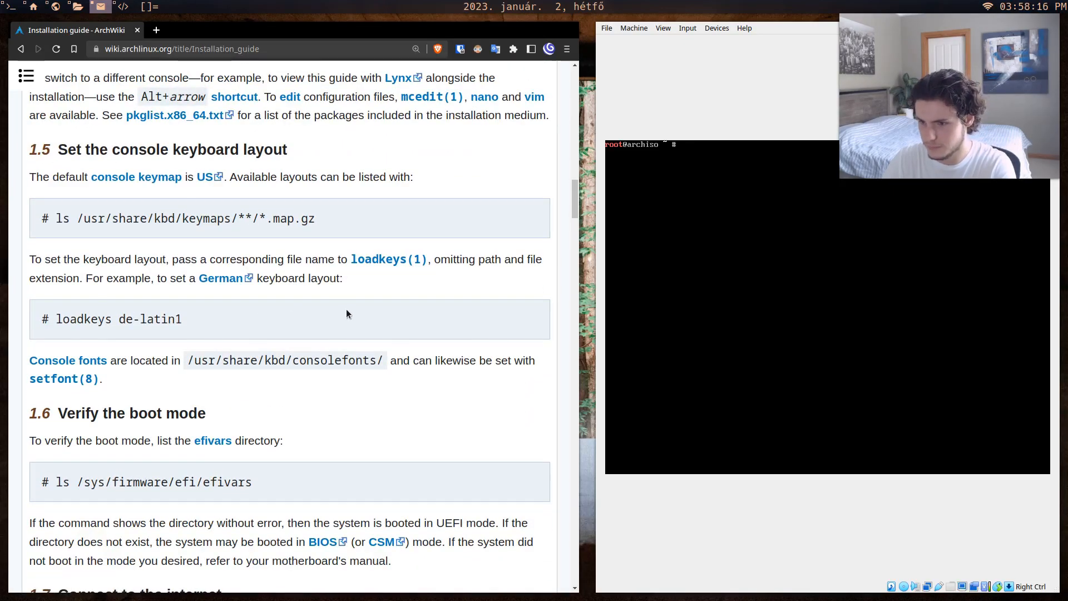
mouse_move(195, 321)
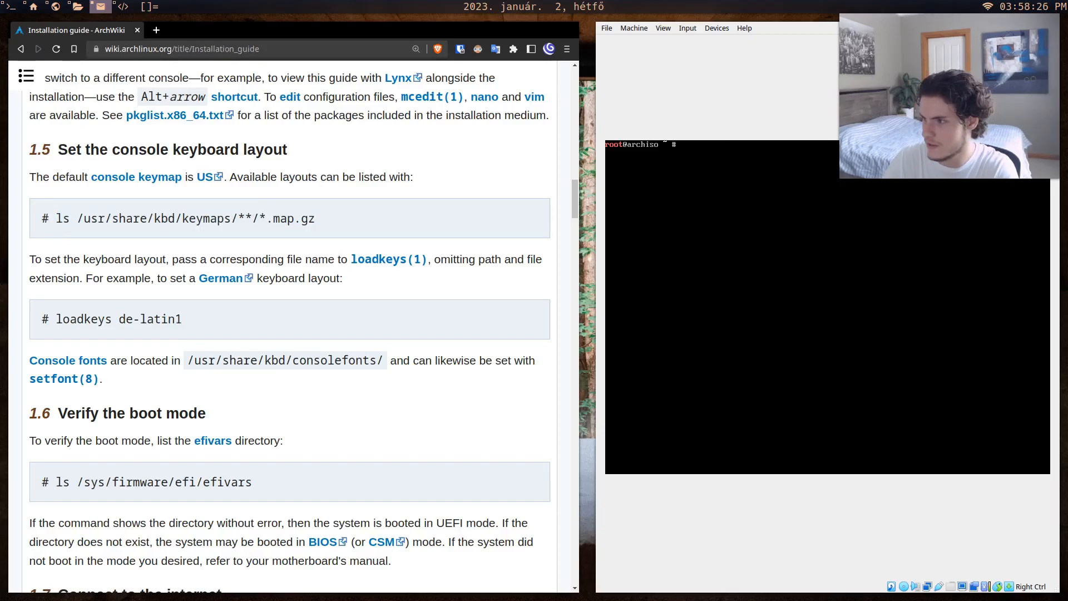
Create empty files 'hi' and 'thisisatextfile' with touch, checking each with ls.
double_click(47, 218)
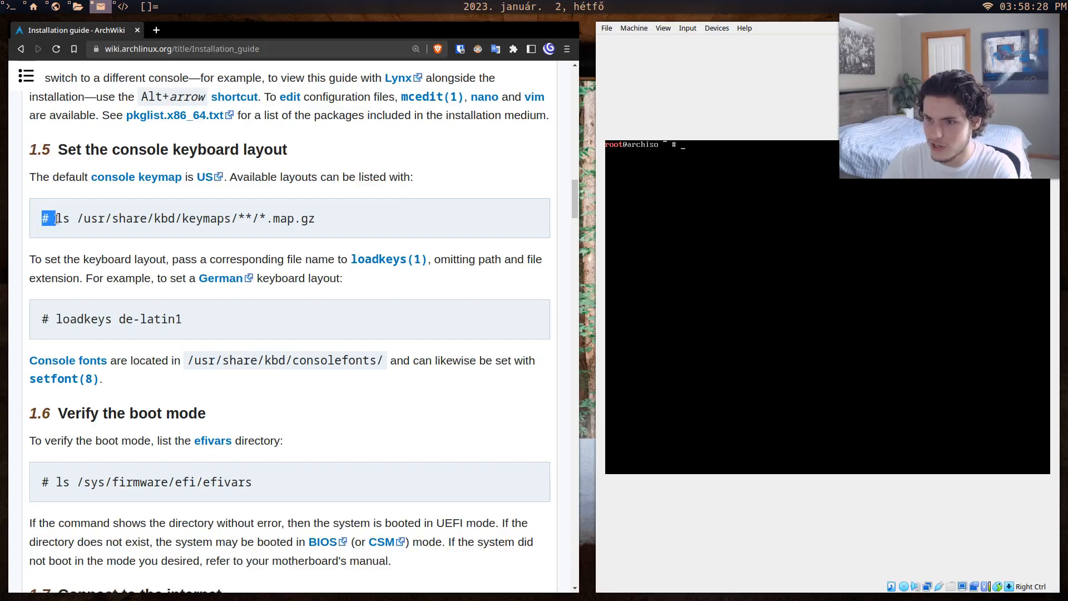
text(ls)
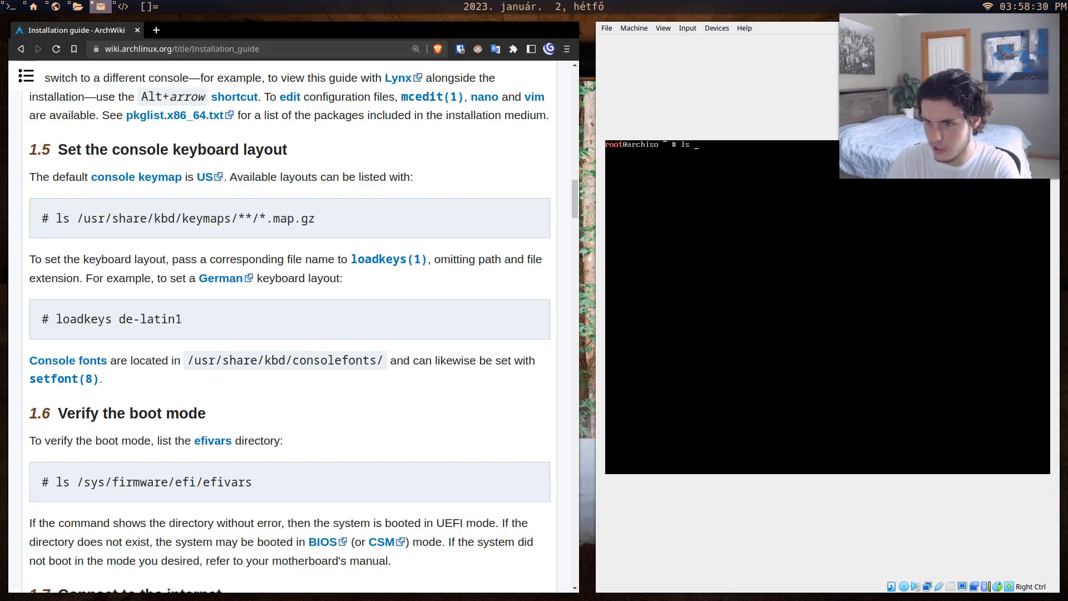
text(/usr)
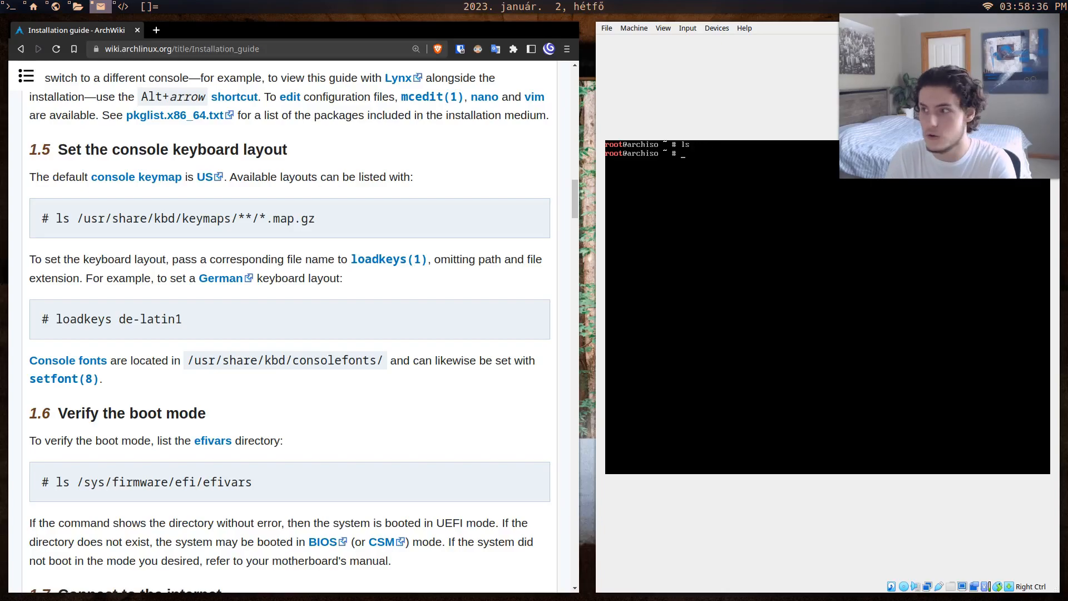
text(touch hi)
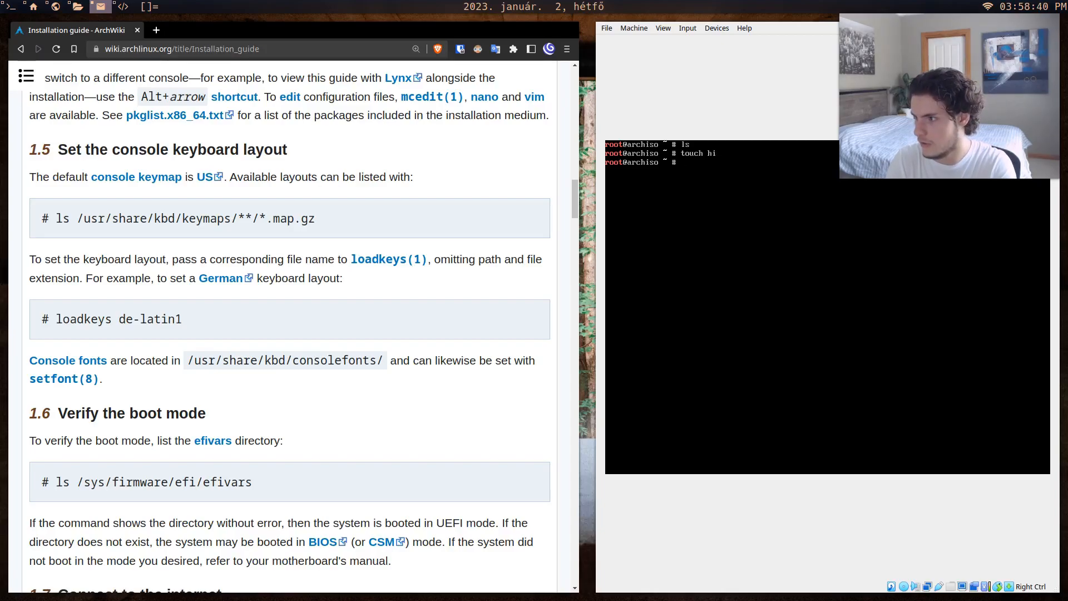
text(ls)
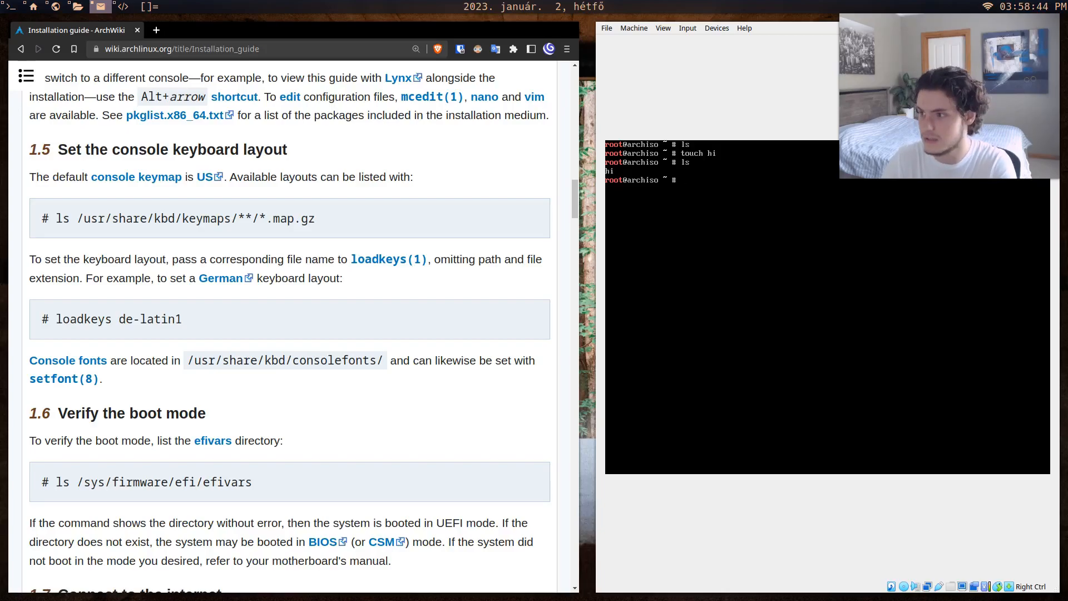
text(touch)
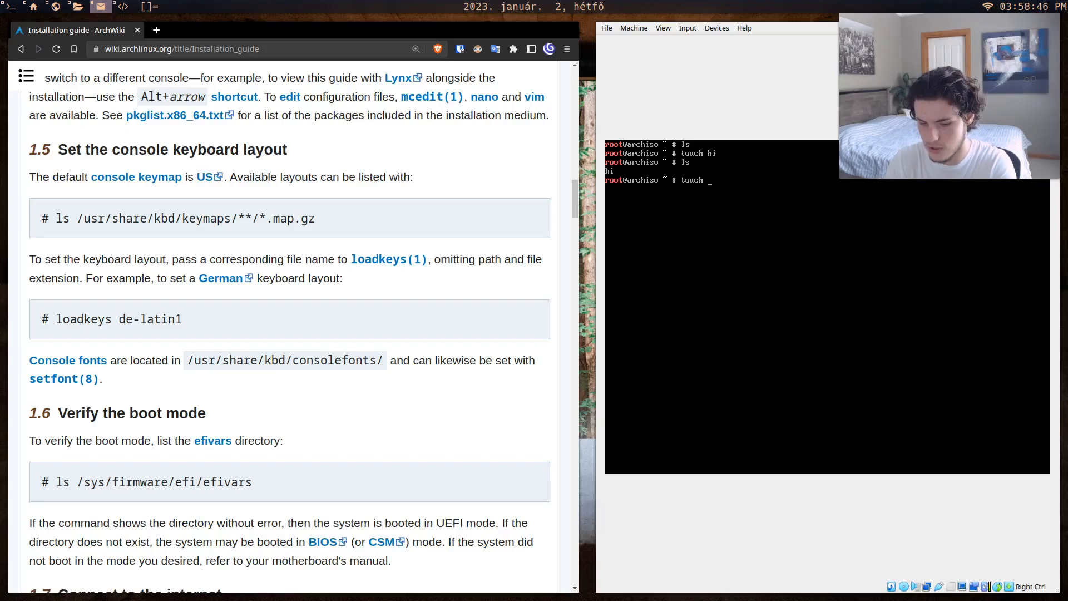
text(thisisatextfile)
text(ls)
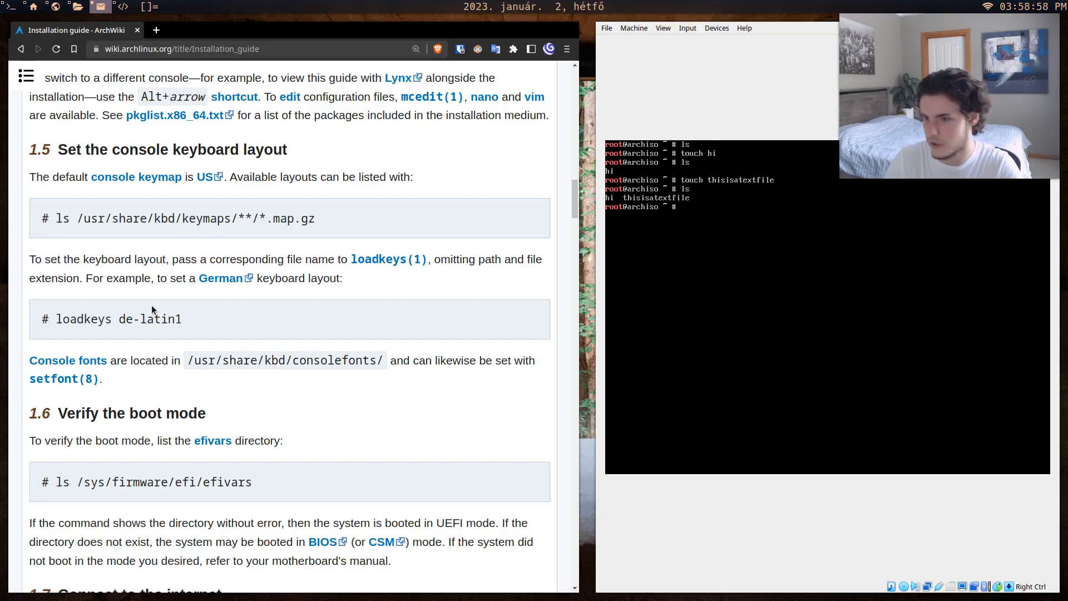
Scroll past Connect to the internet, highlighting the Ethernet step, to 1.9 Partition the disks.
scroll(down, 3)
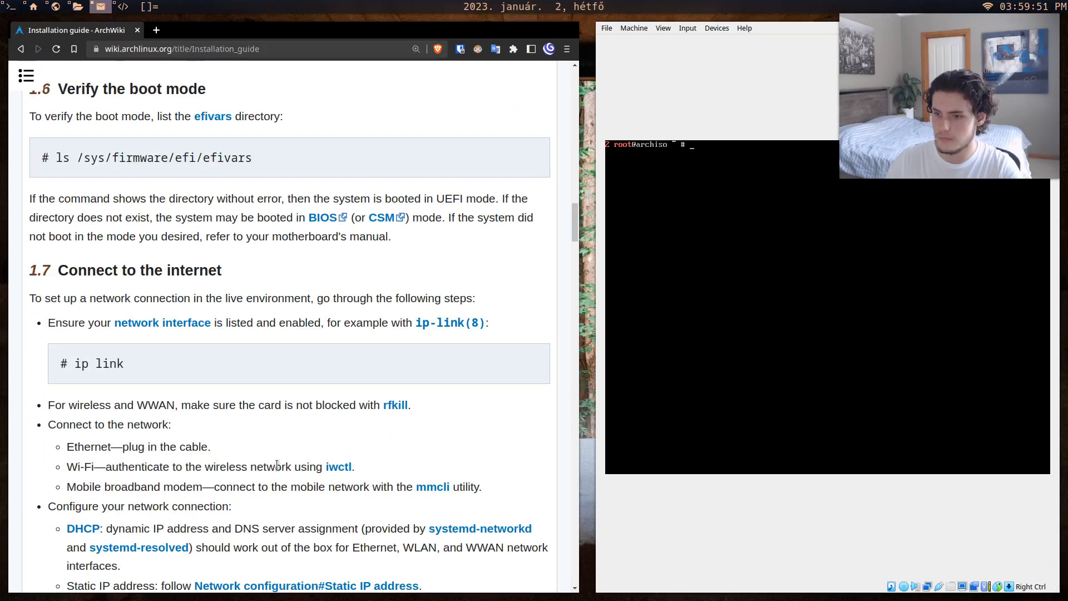
scroll(down, 3)
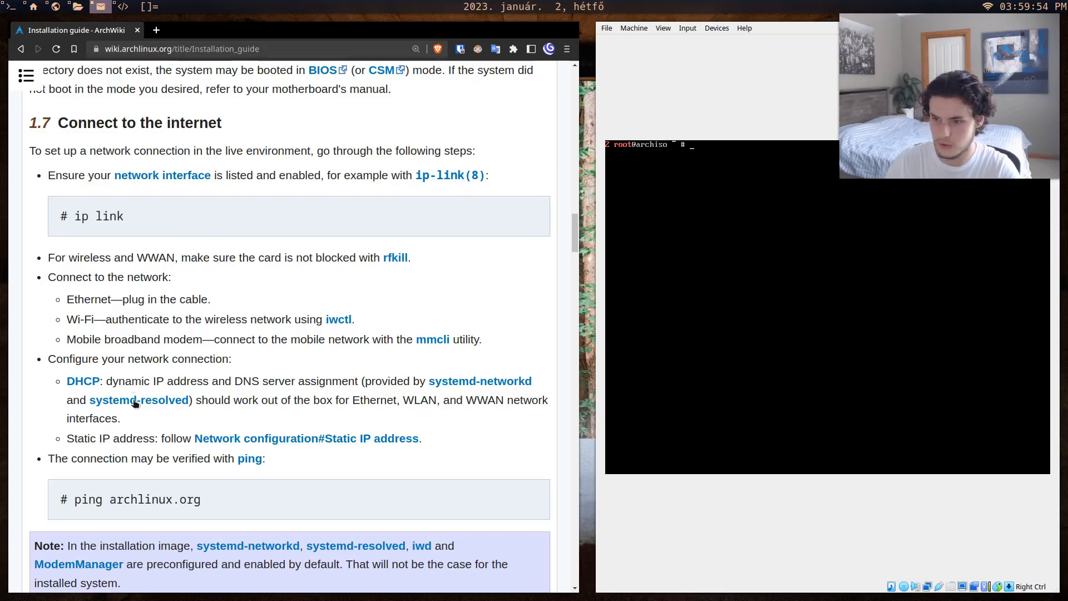
mouse_move(151, 276)
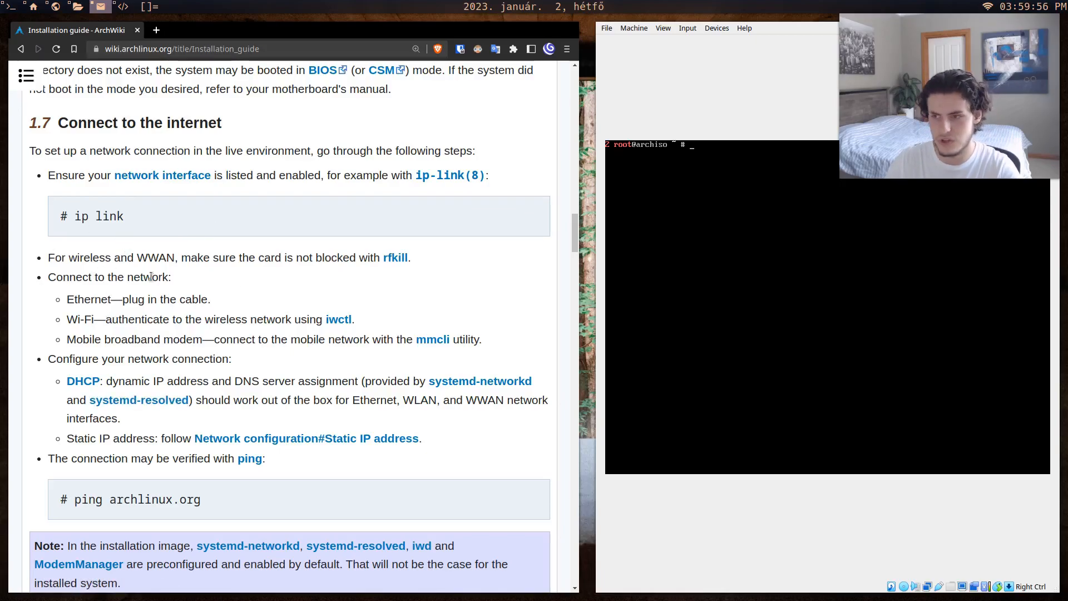
drag(67, 319, 276, 318)
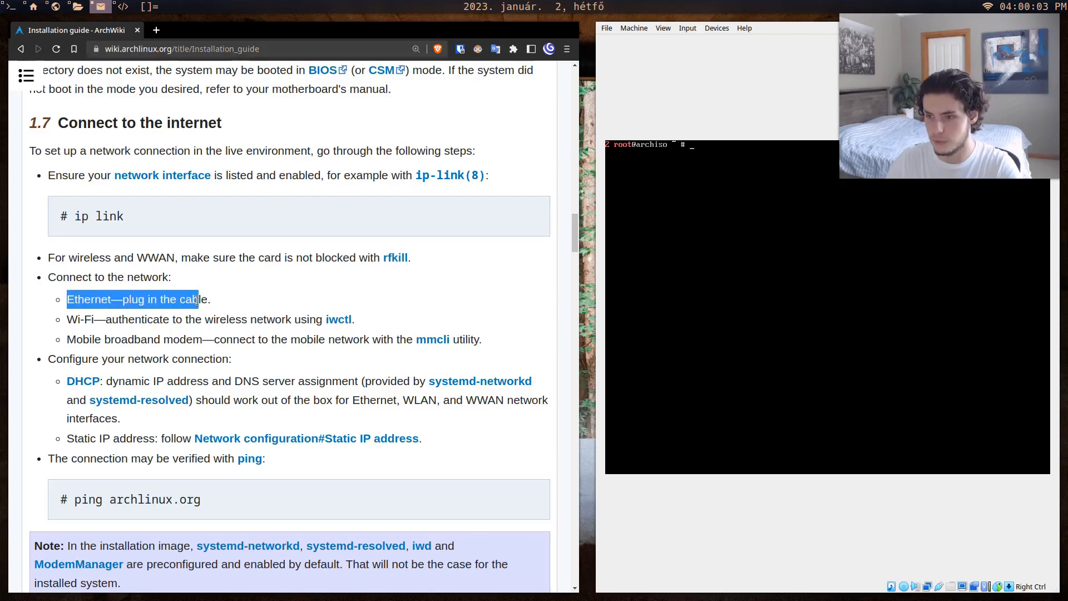
scroll(down, 3)
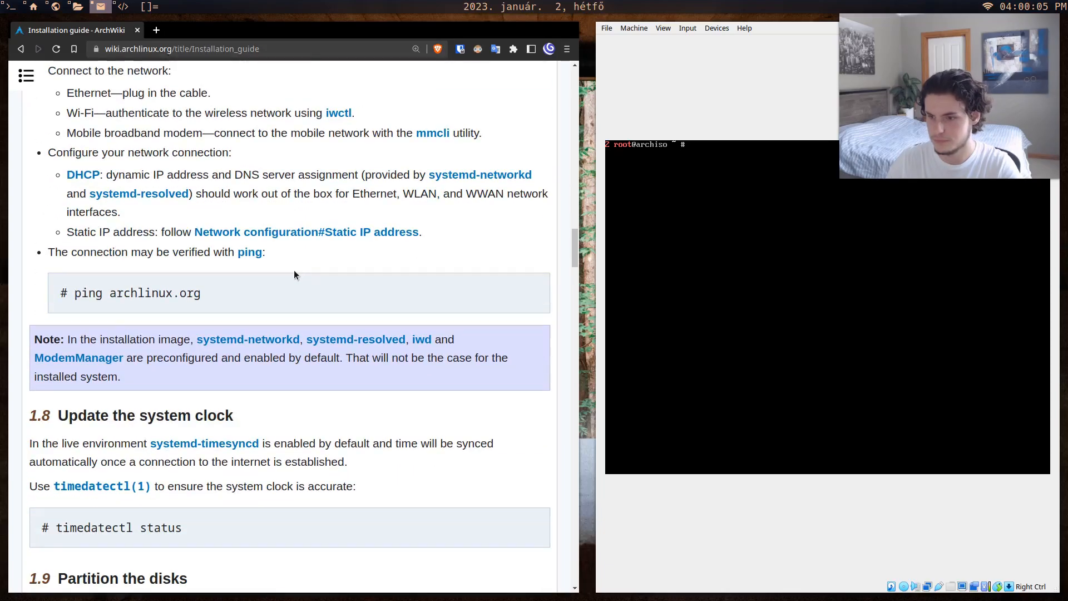
scroll(down, 3)
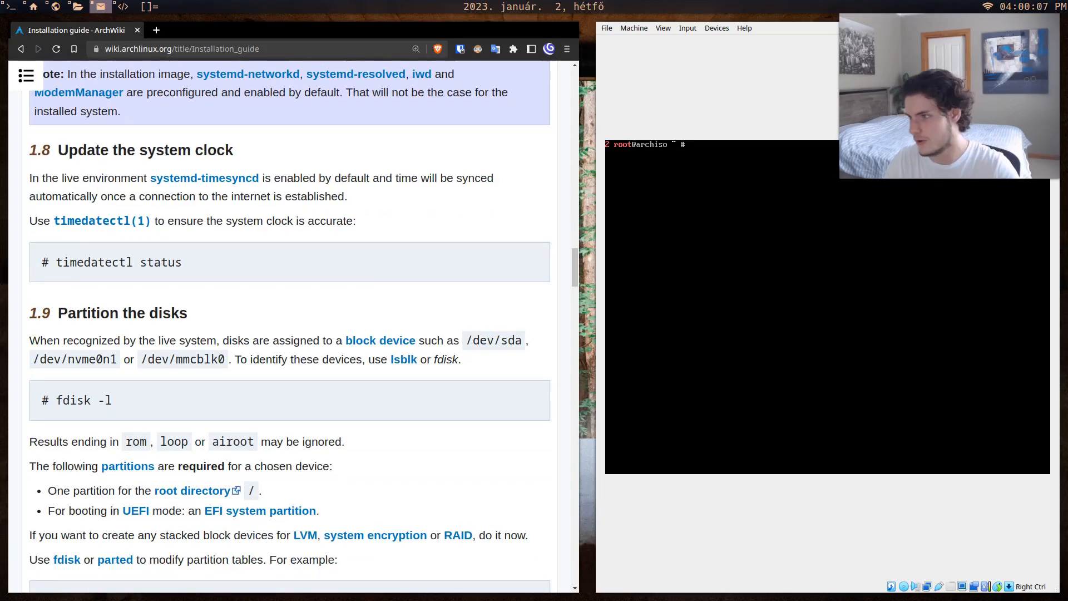
scroll(down, 3)
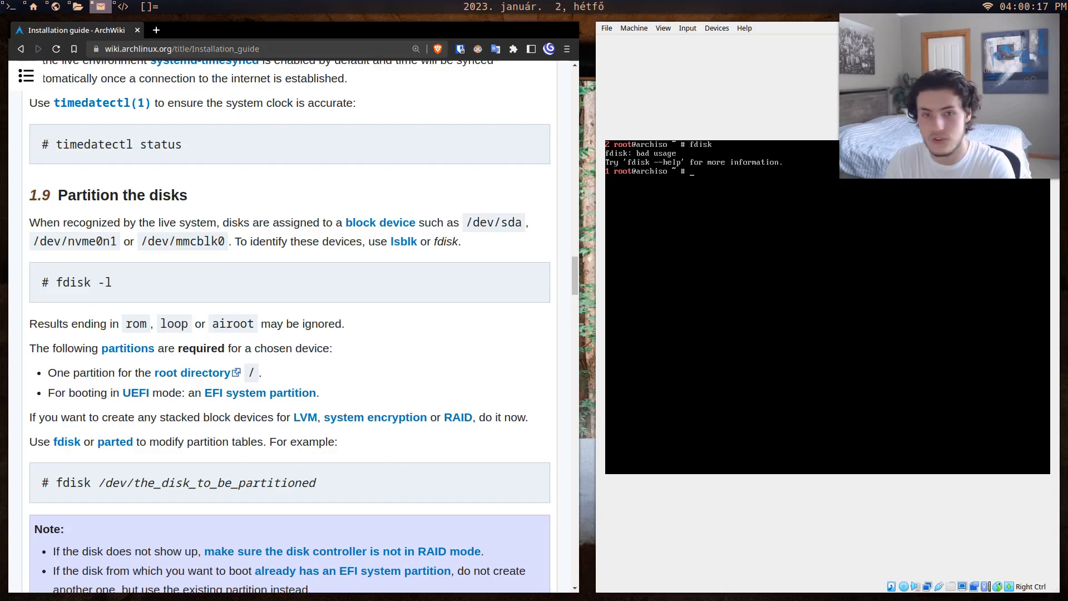
Launch cfdisk on the 71.48 GiB GPT disk and select New.
text(cfdisk)
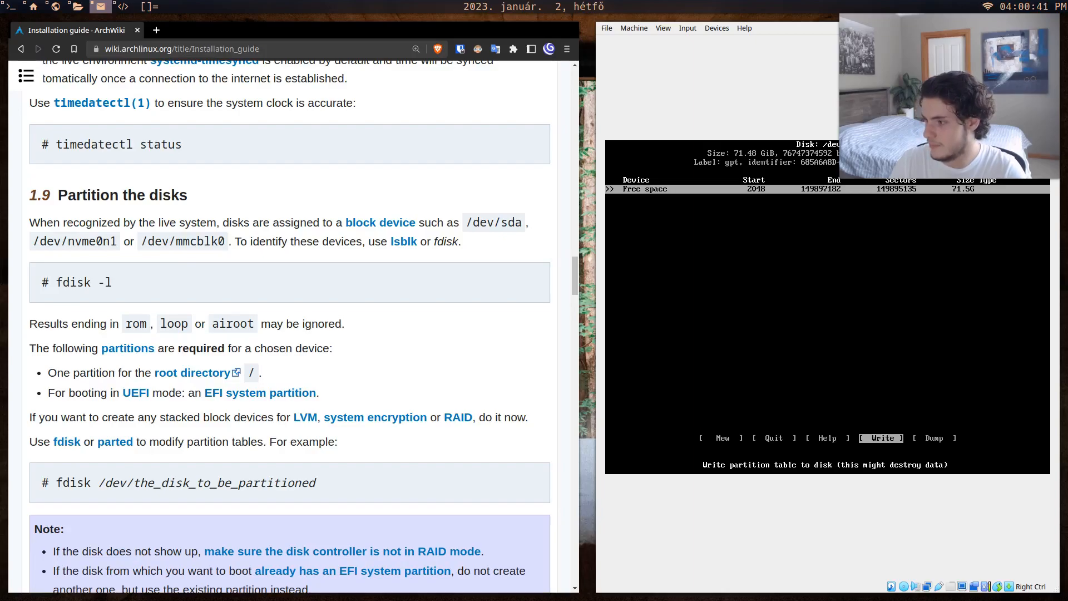
key(Left)
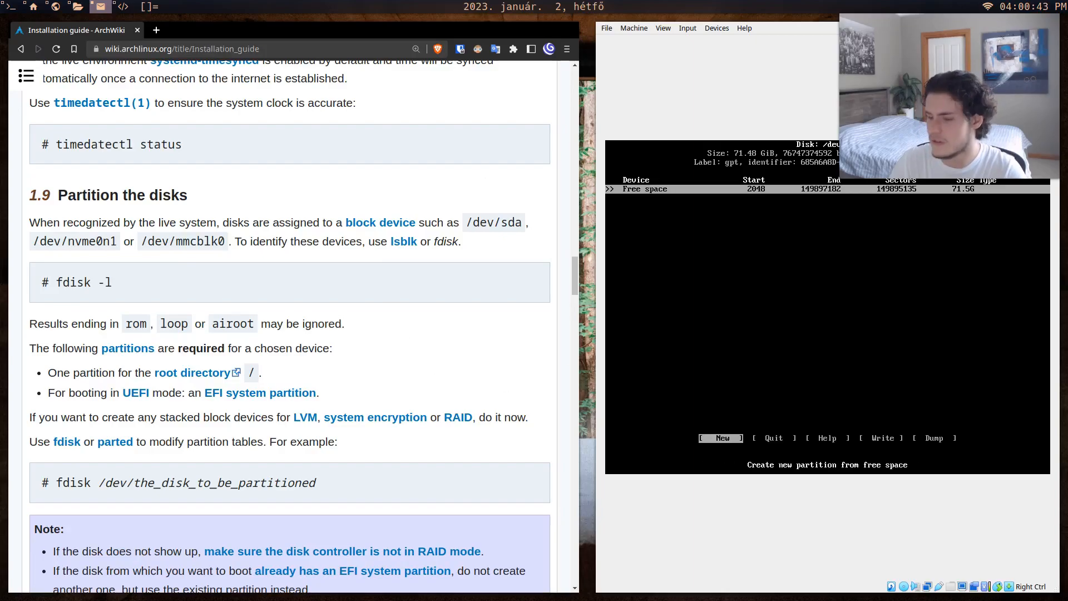
mouse_move(374, 279)
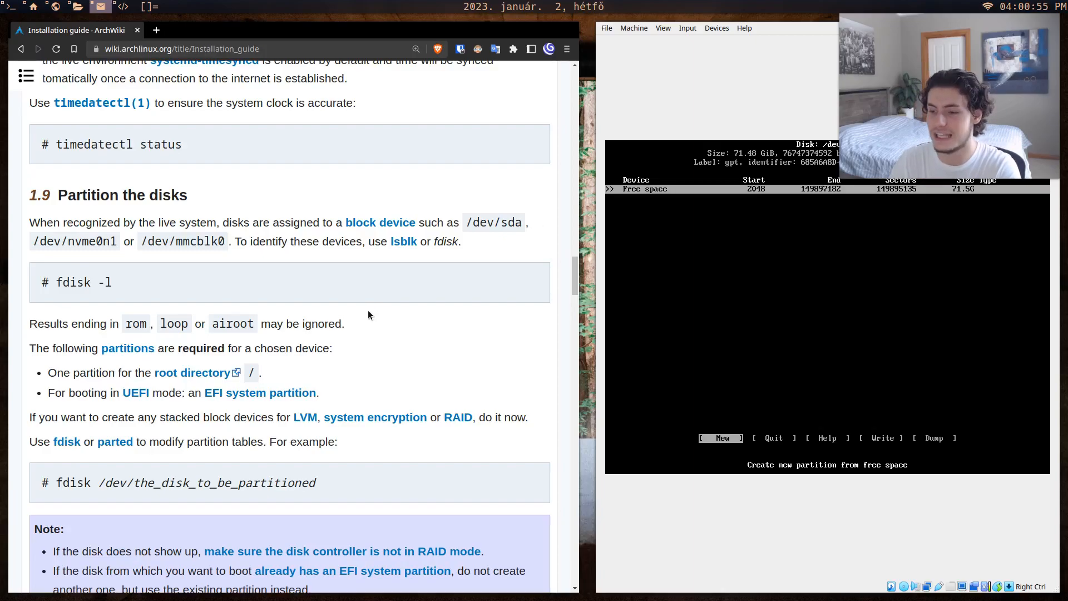
Scroll to 1.9.1 Example layouts for UEFI with GPT and BIOS with MBR.
scroll(down, 3)
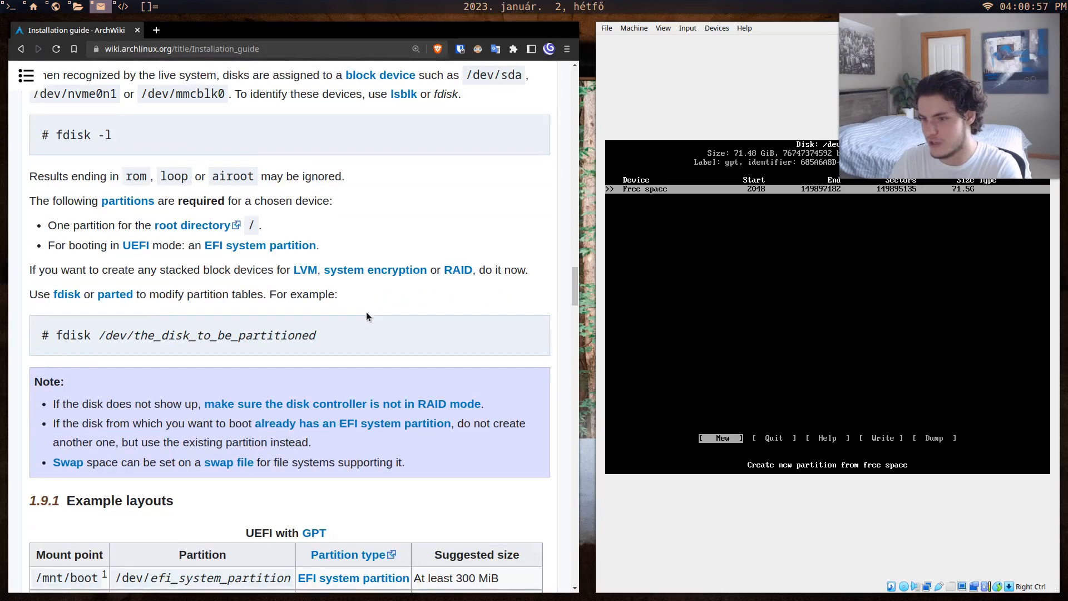
scroll(down, 3)
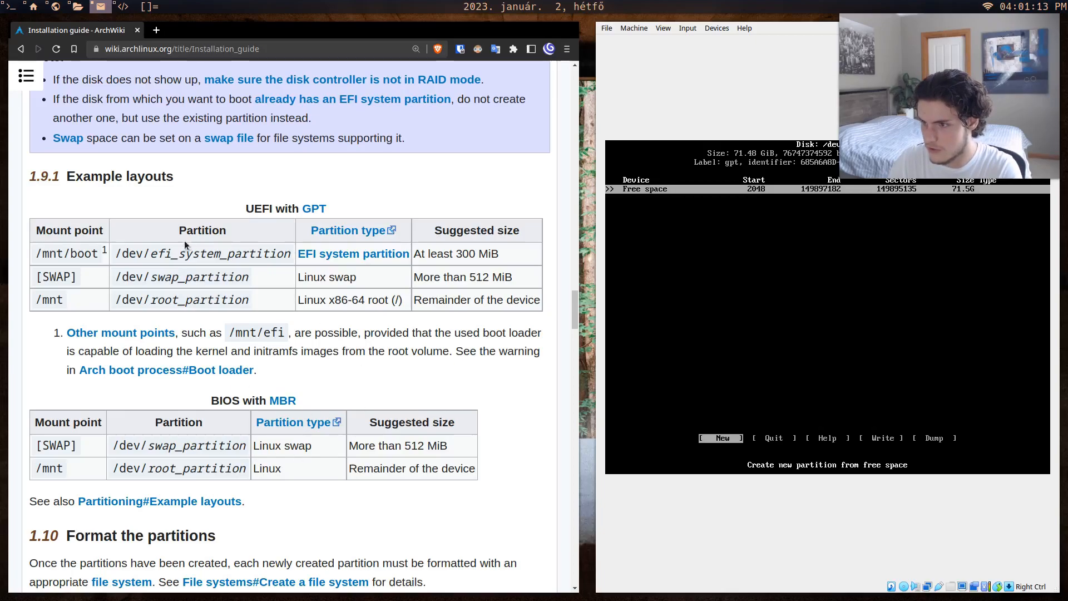
mouse_move(211, 400)
text(500)
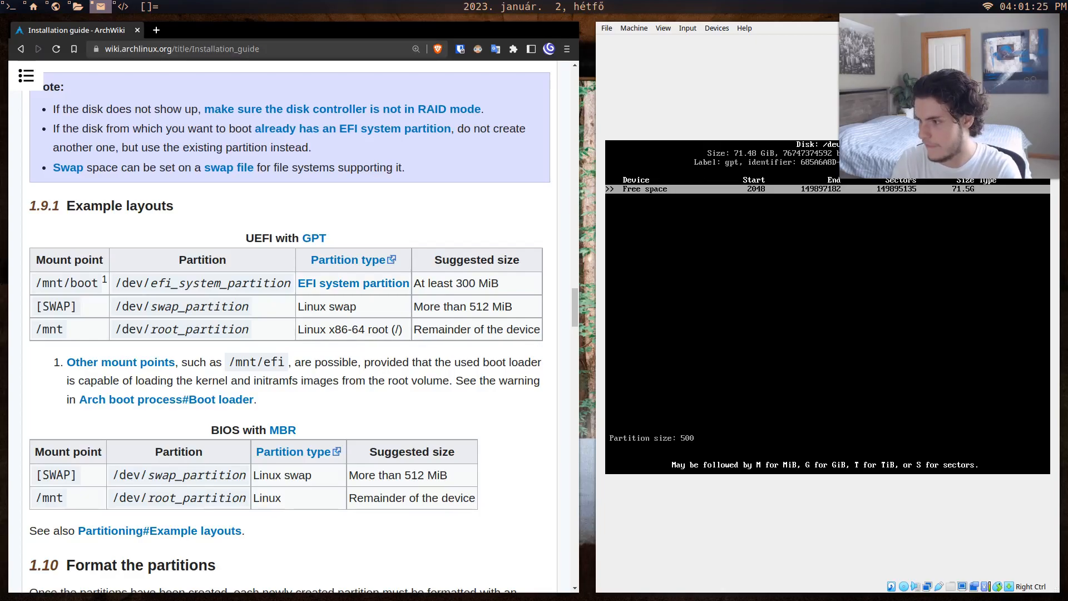
Create a 500MiB partition /dev/sda1 and set its type to EFI System.
text(Mib)
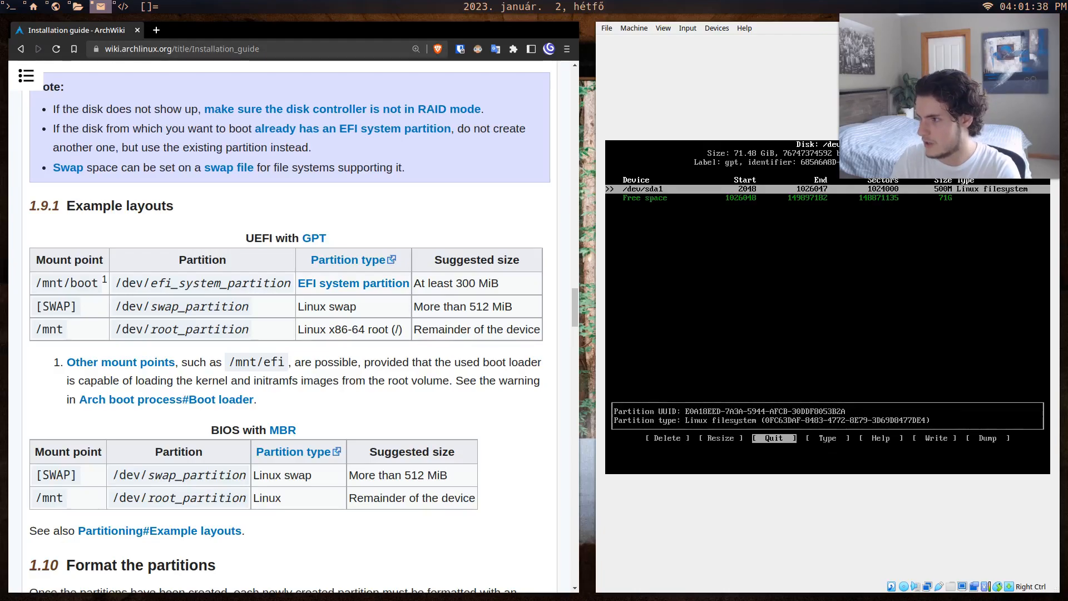
key(Left)
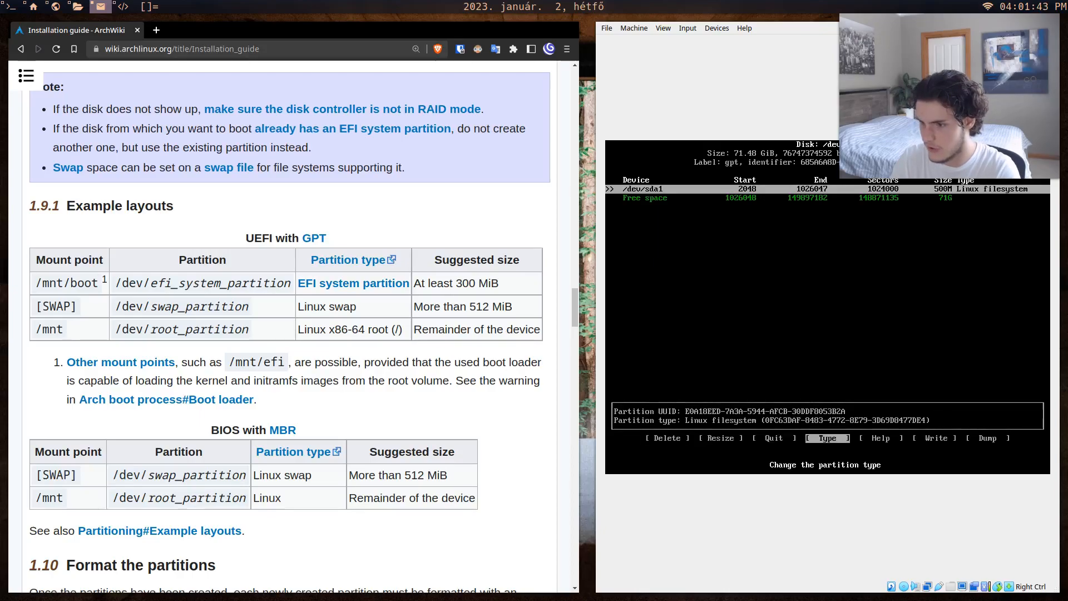
click(826, 437)
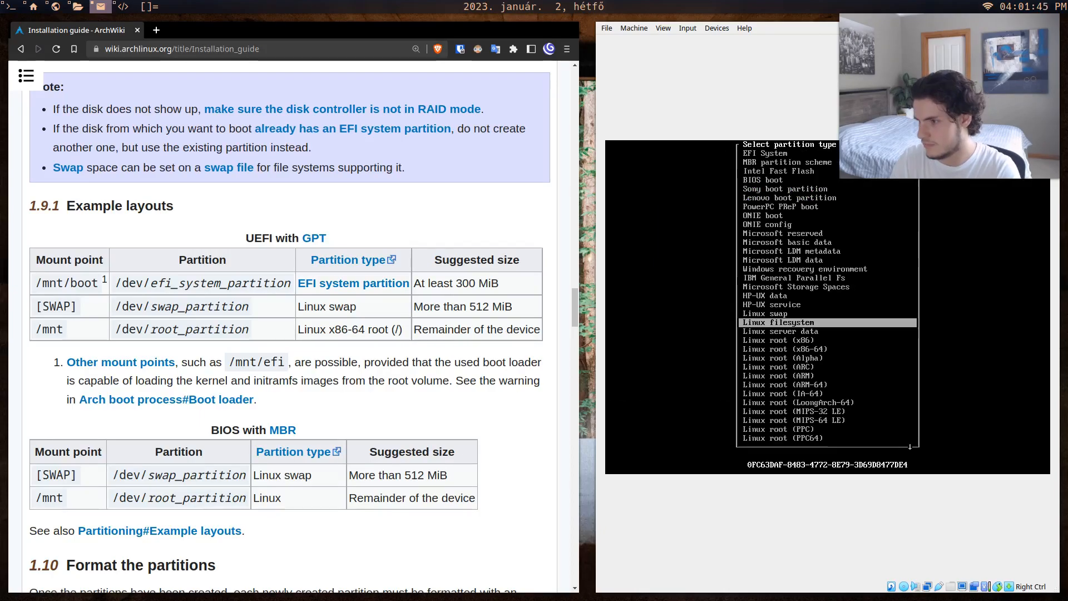
key(Up)
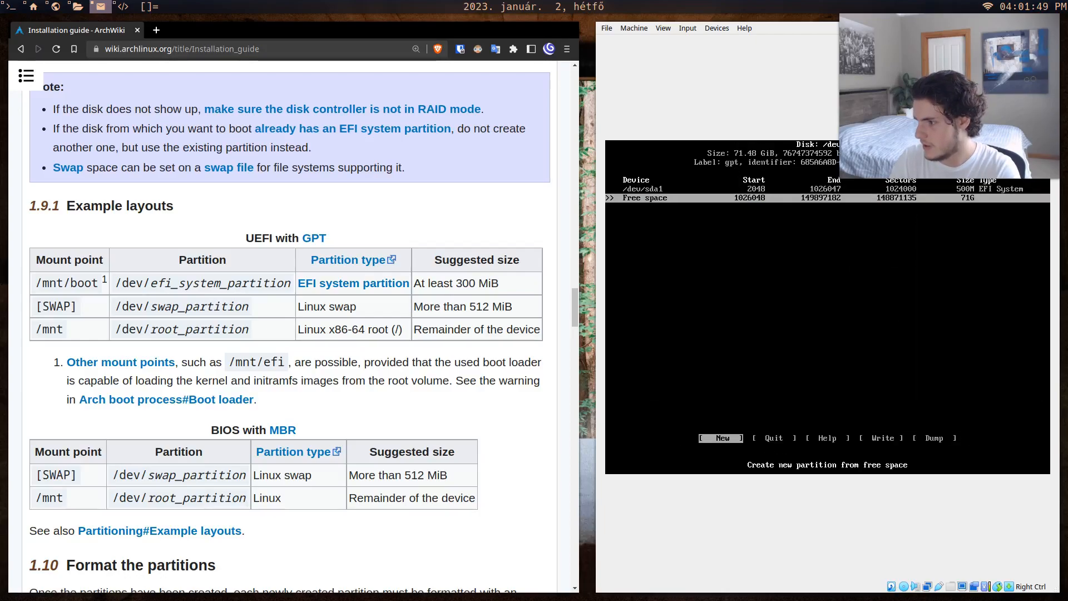
Add 2G /dev/sda2 and 69G /dev/sda3, then write the table confirming 'yes'.
click(720, 437)
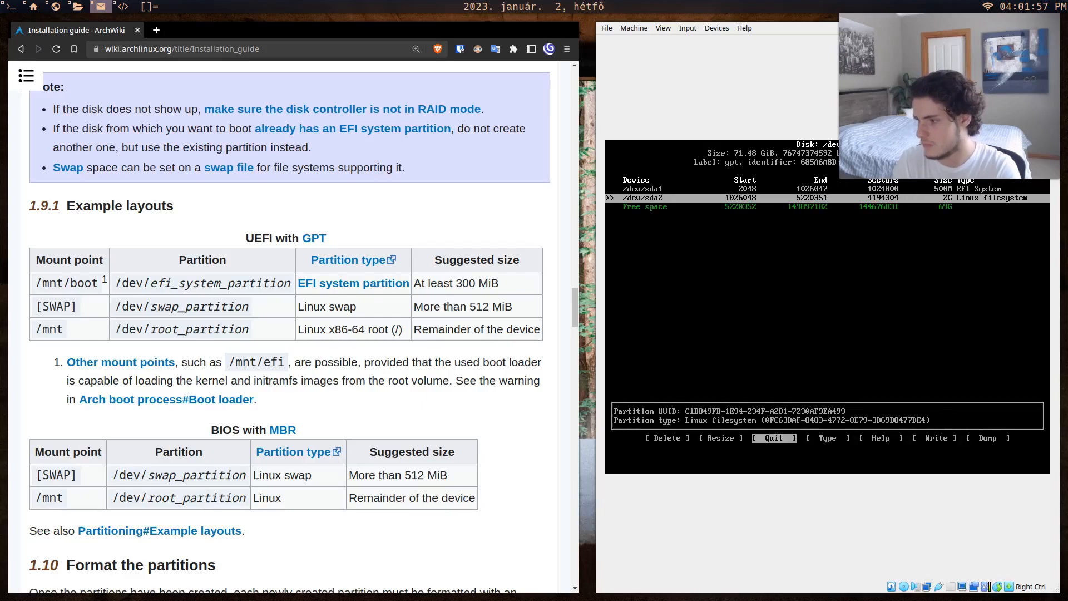
key(Right)
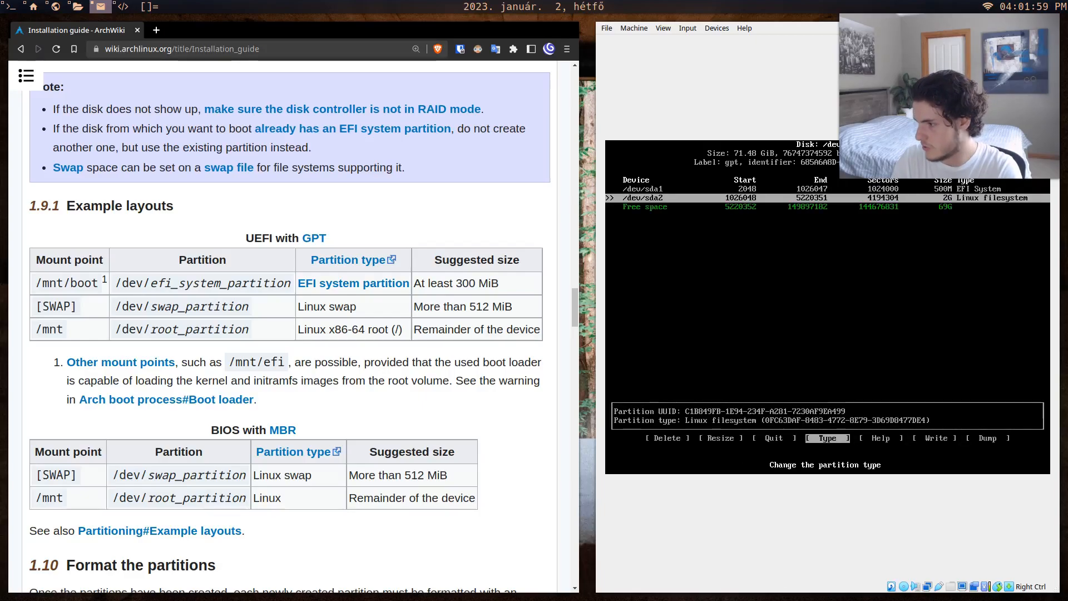
click(826, 438)
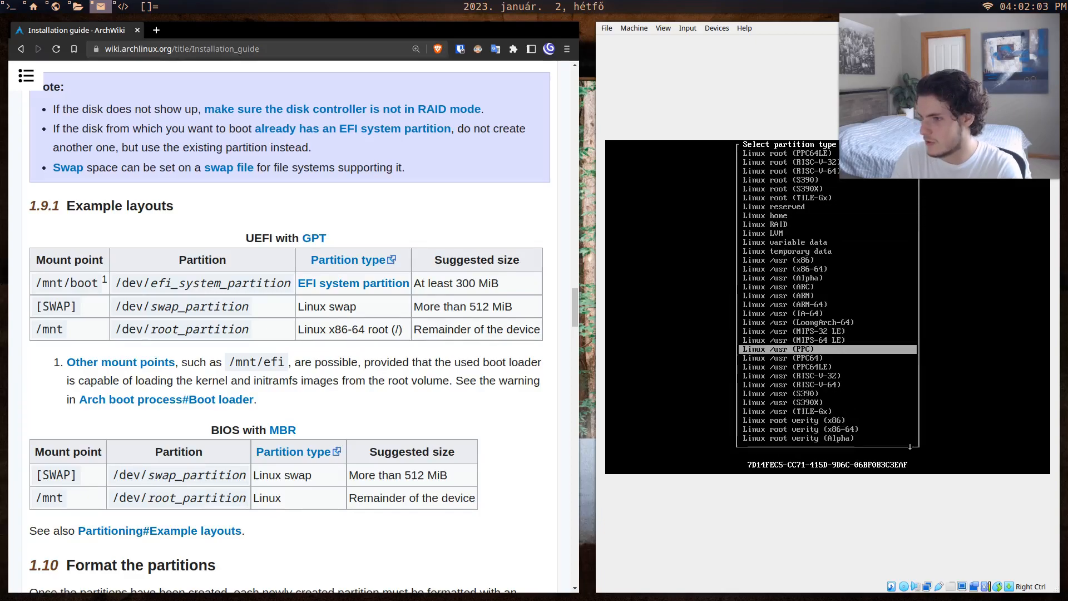
key(Enter)
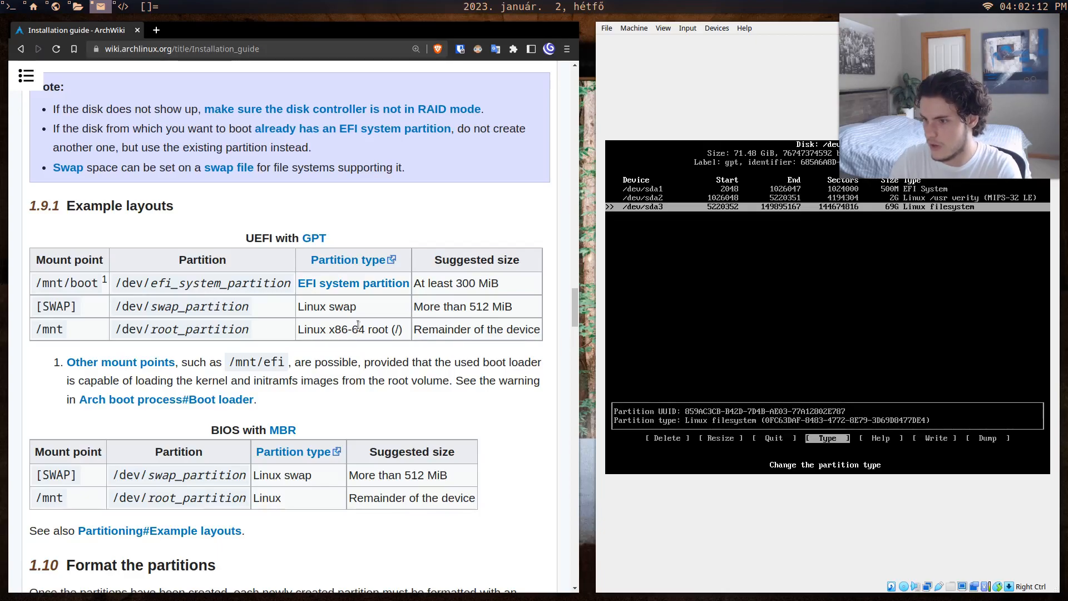
click(827, 437)
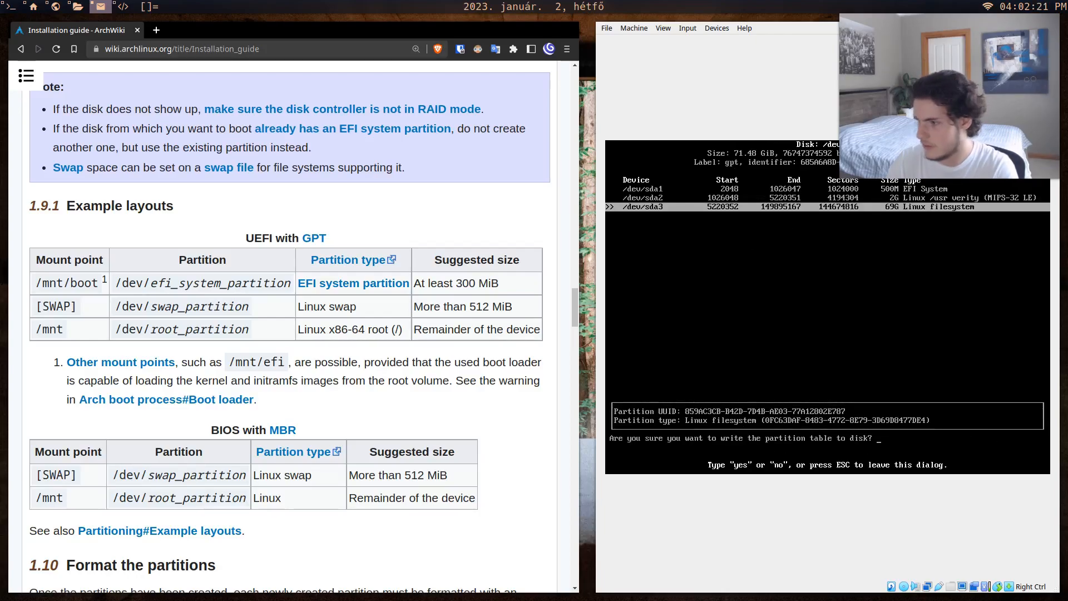
text(yes)
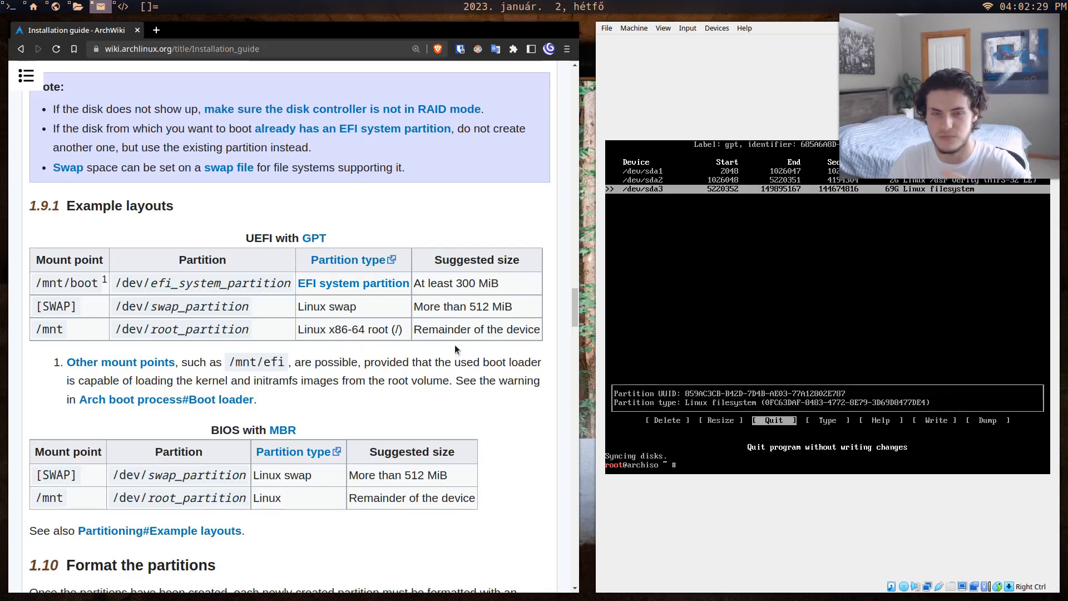
Scroll through formatting and mounting down to Install essential packages.
scroll(down, 3)
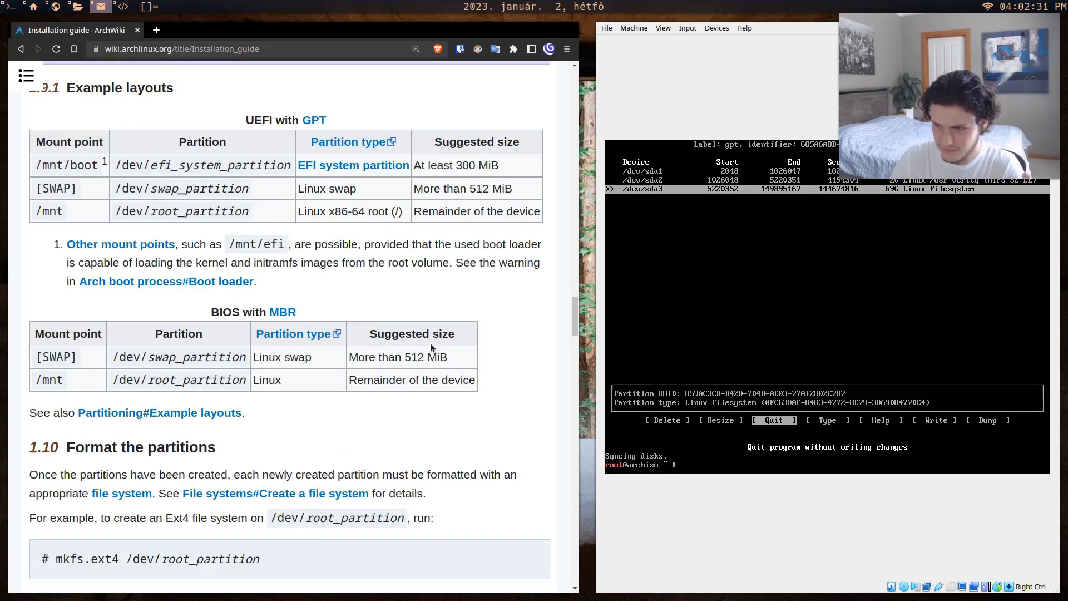
key(Return)
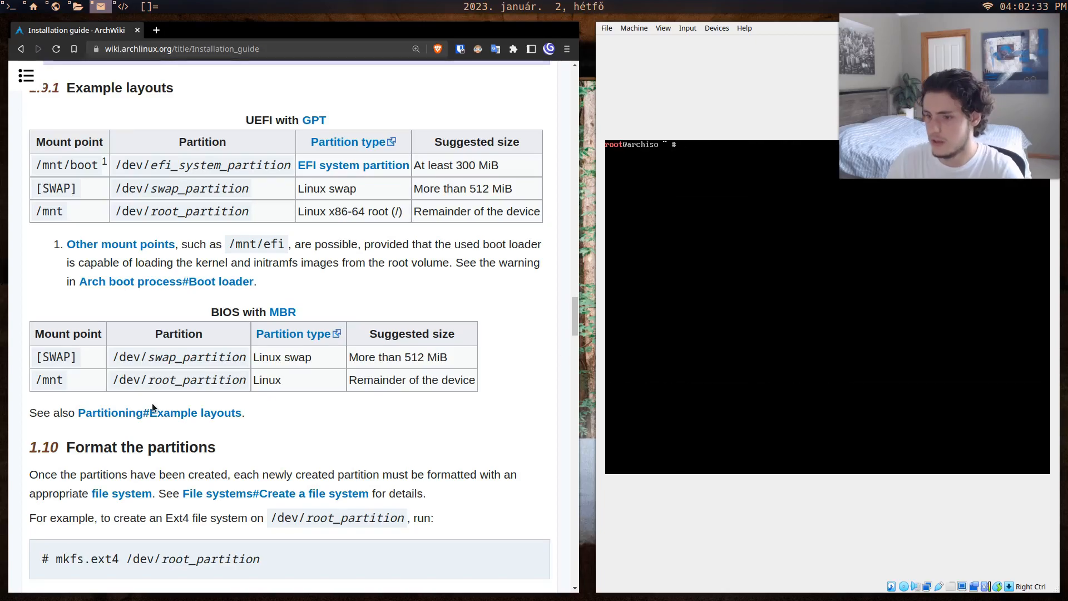
scroll(down, 3)
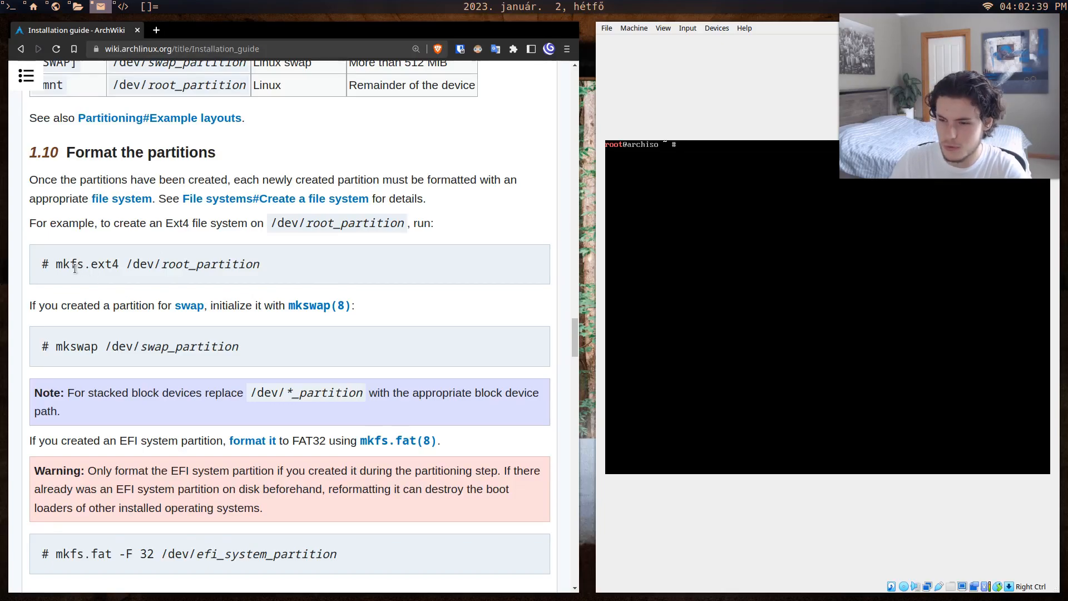
scroll(down, 3)
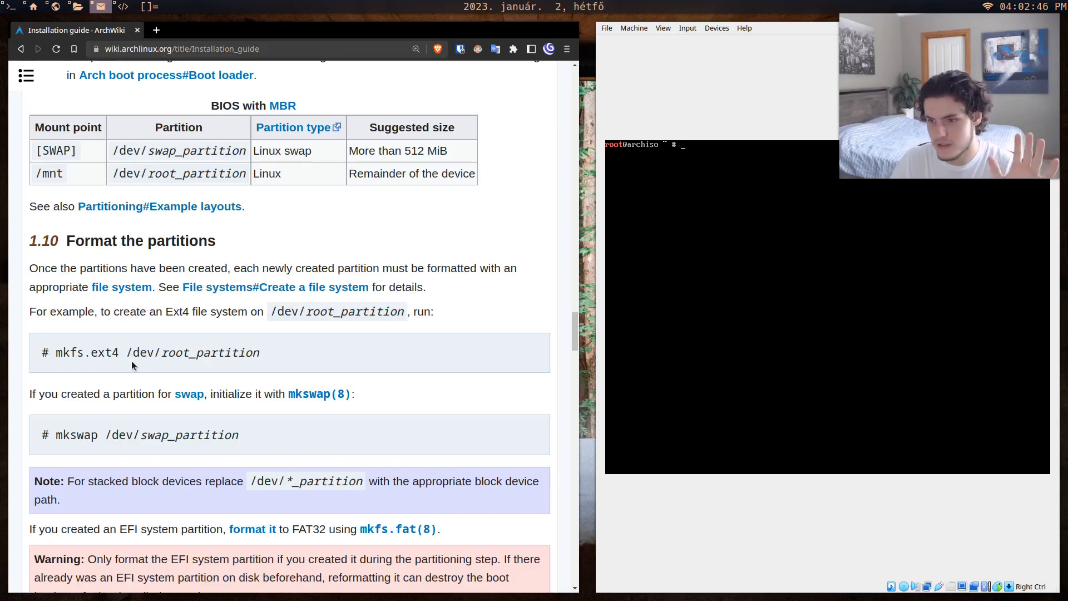
scroll(down, 3)
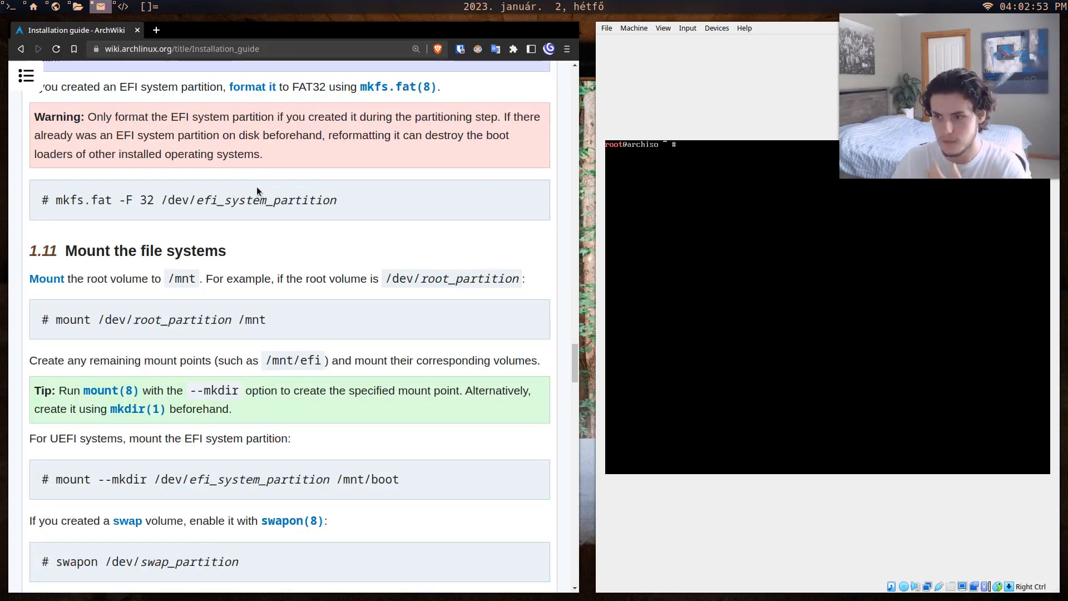
scroll(down, 3)
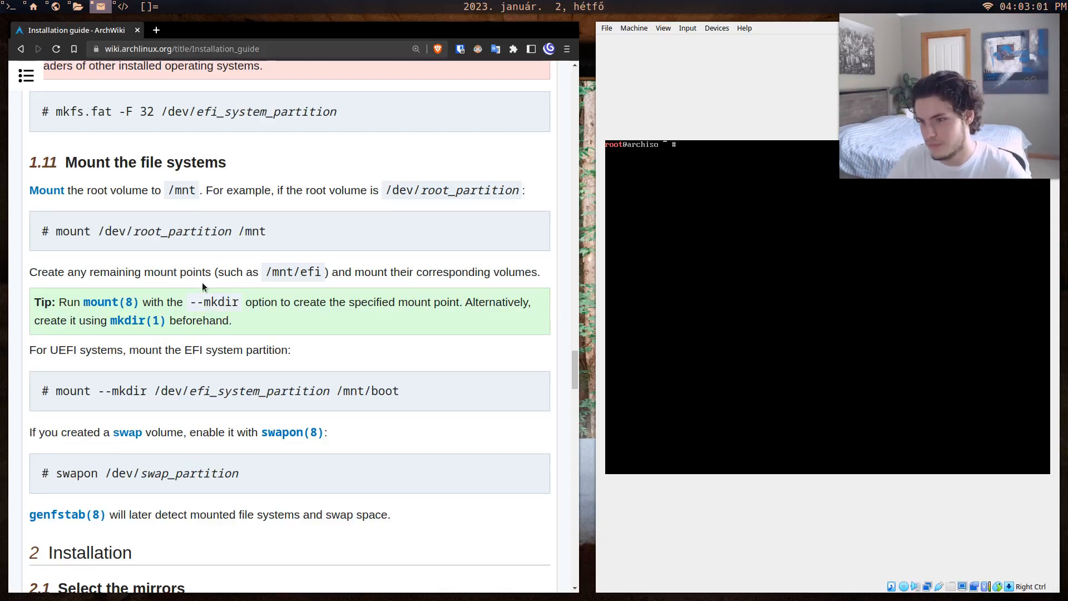
scroll(down, 3)
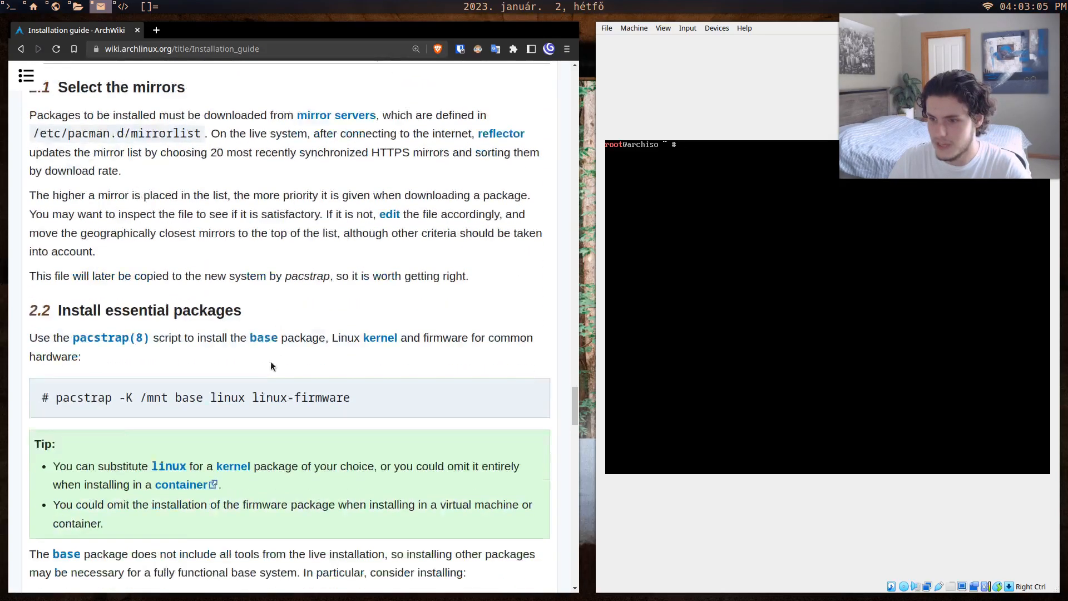
scroll(down, 3)
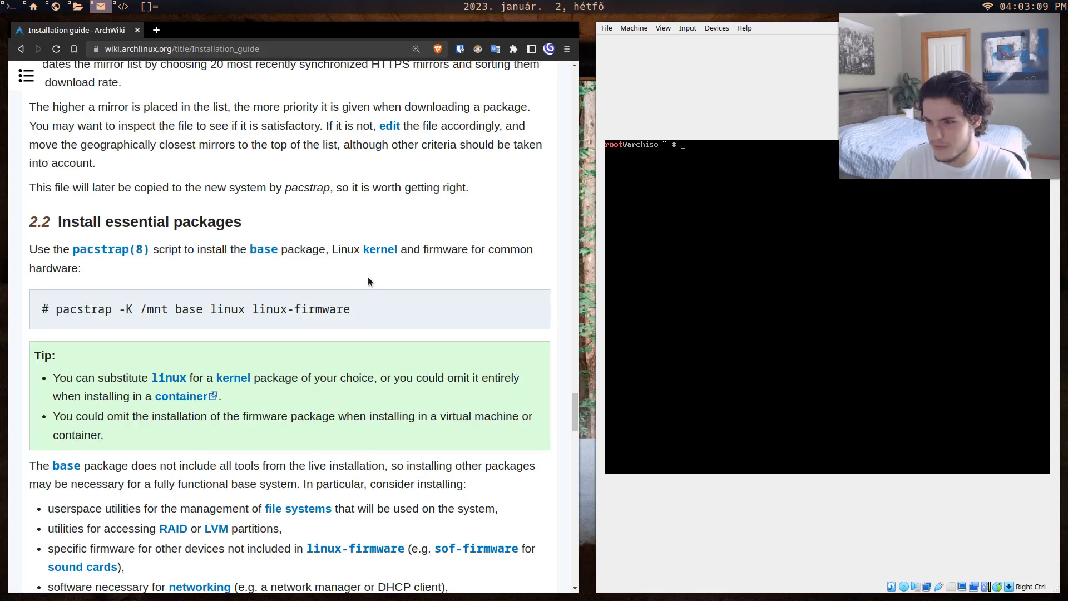
scroll(down, 3)
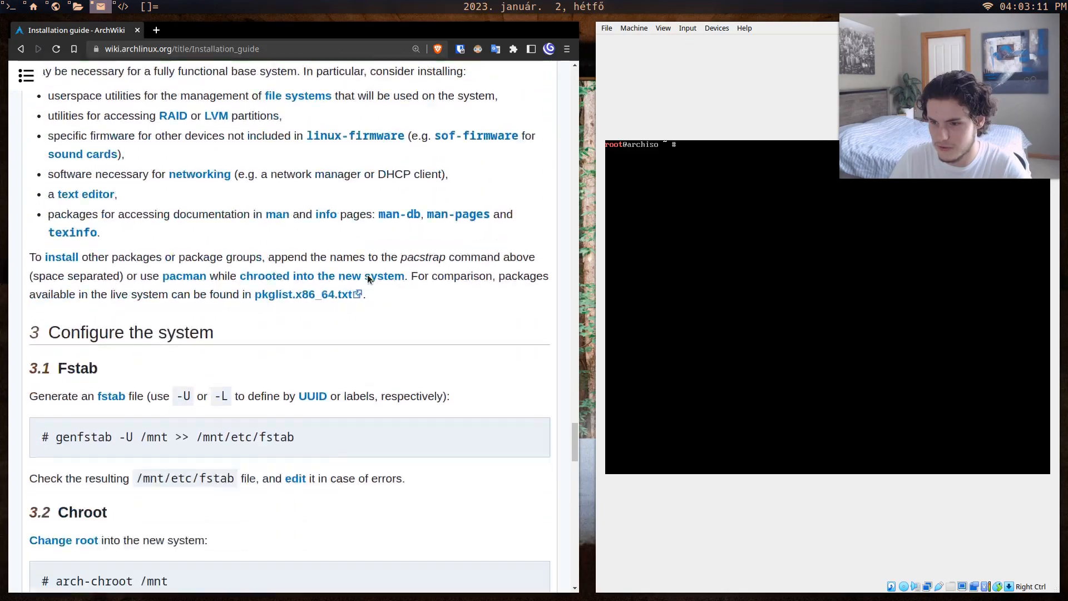
scroll(up, 3)
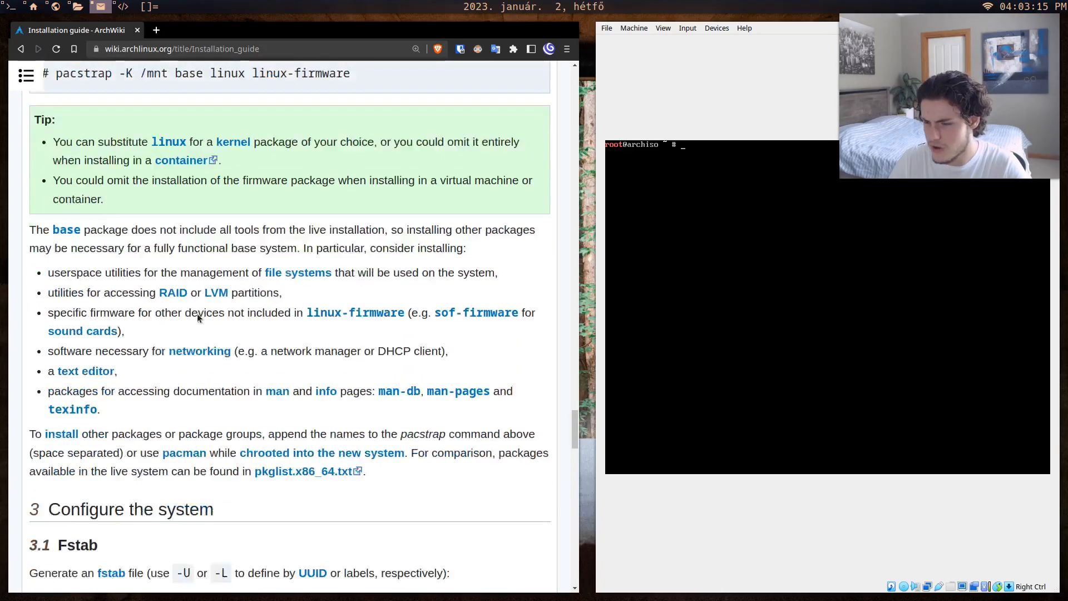
scroll(down, 3)
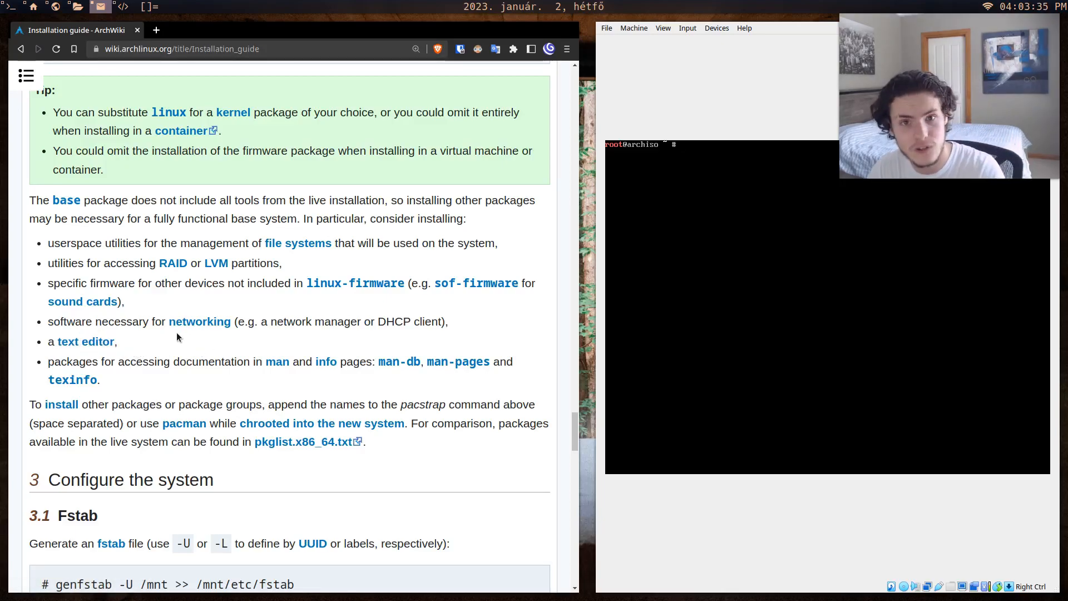
mouse_move(166, 336)
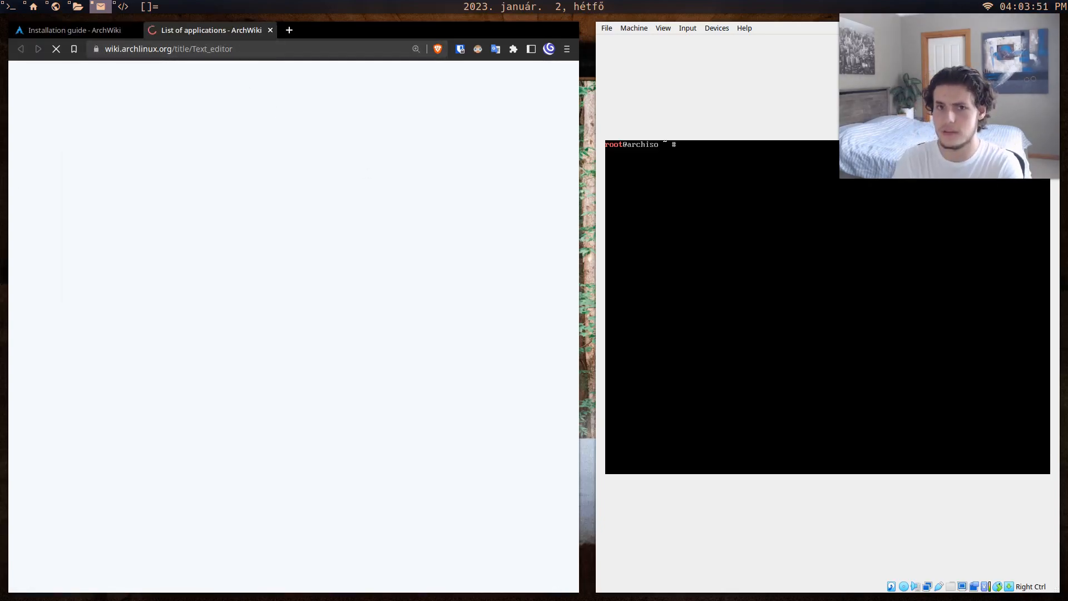
text(na)
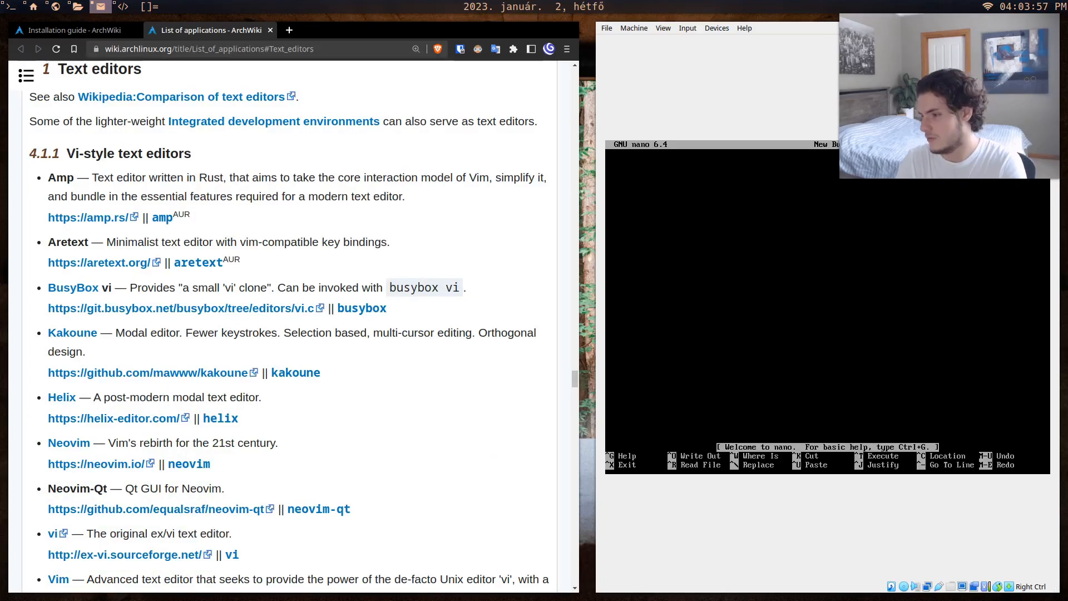
text(dpoawkkdpauk)
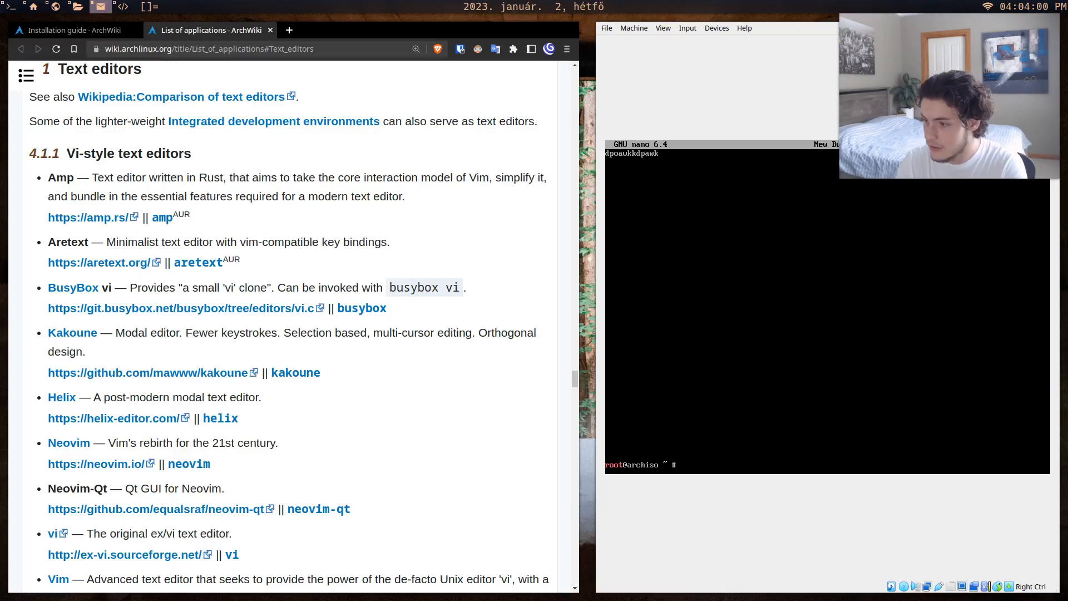
key(ctrl+x)
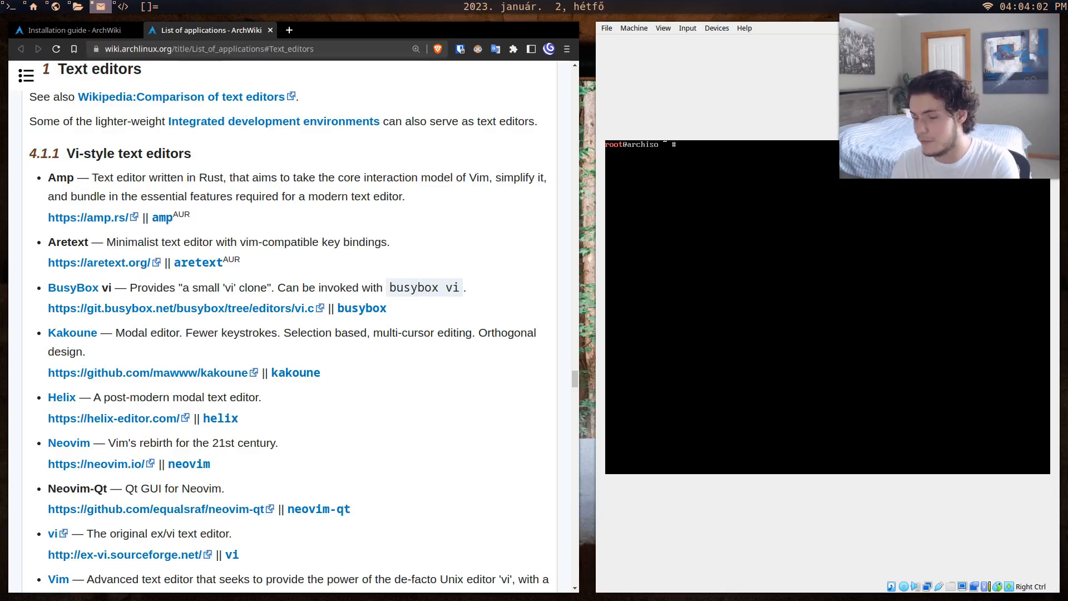
text(vim)
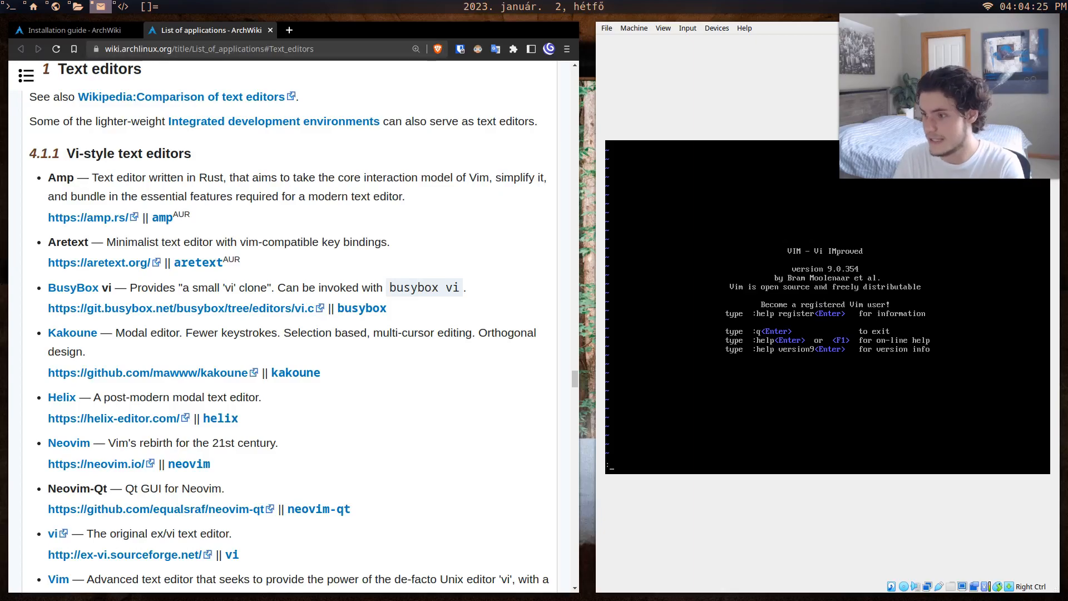
In Vim, type 'hi', save it as hifile, quit, and return to the guide.
text(:q)
text(oidwajniodjnawiodn)
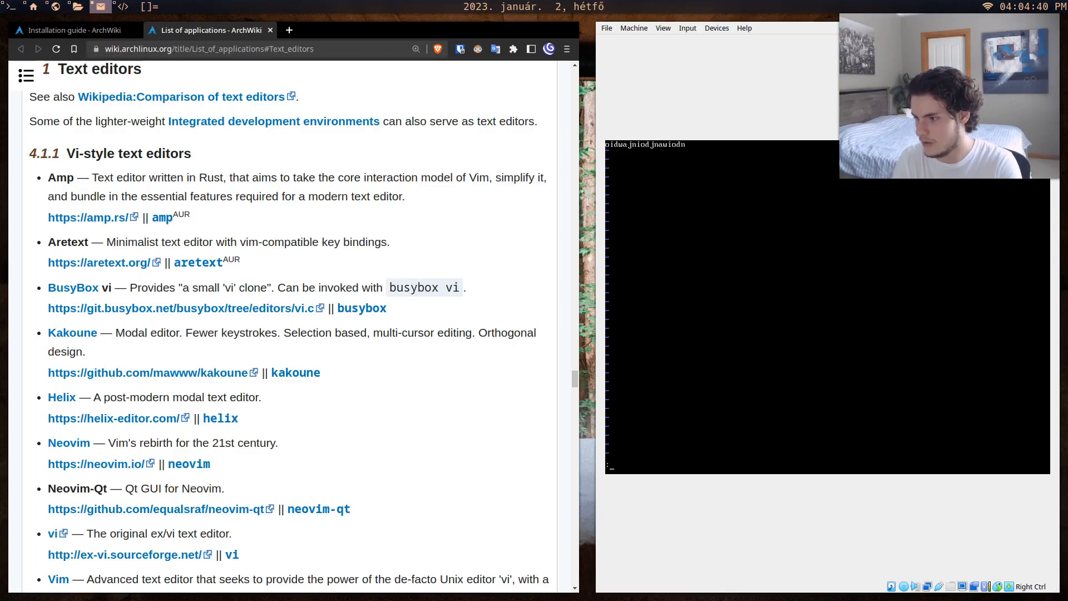
text(:q)
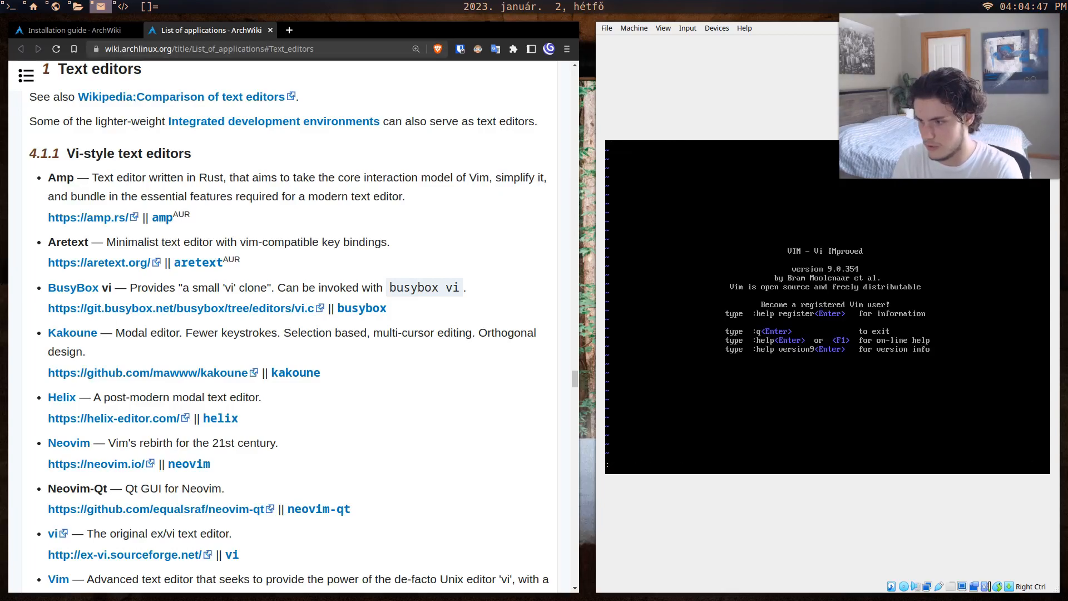
text(hi)
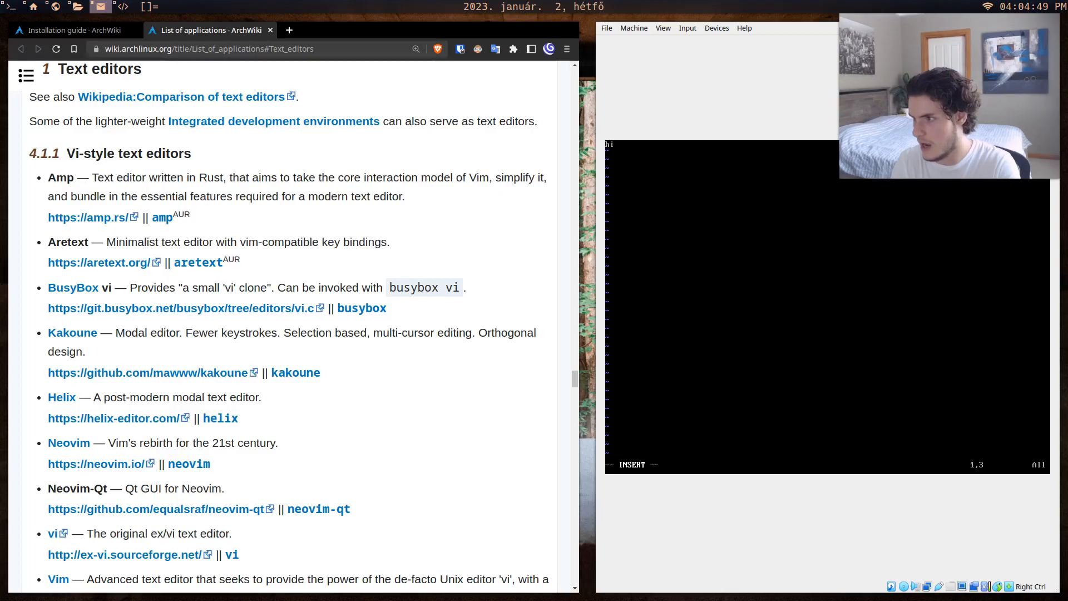
key(Escape)
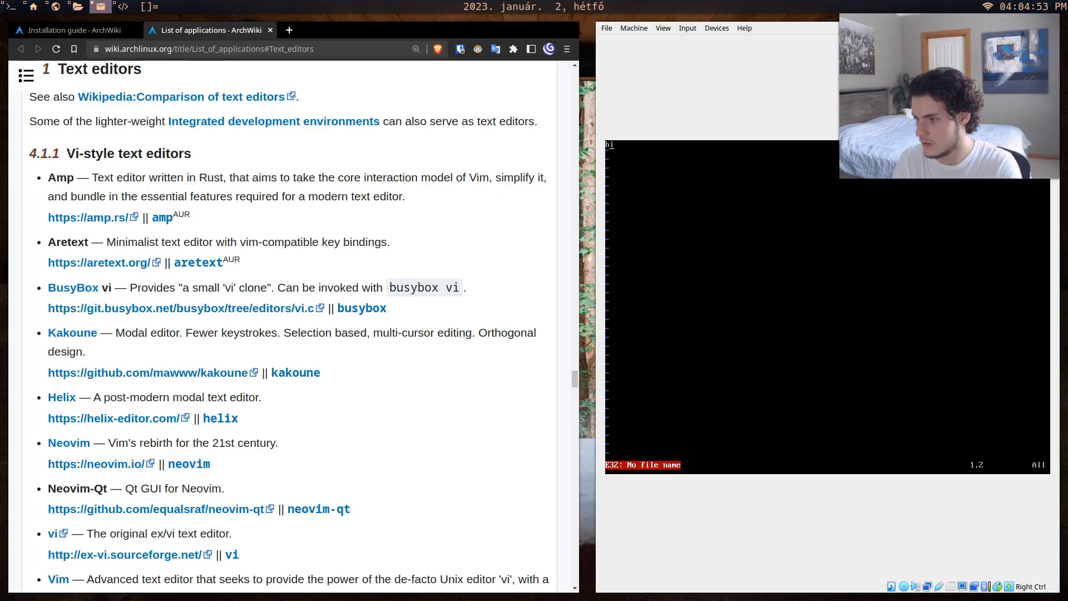
text(:w hi)
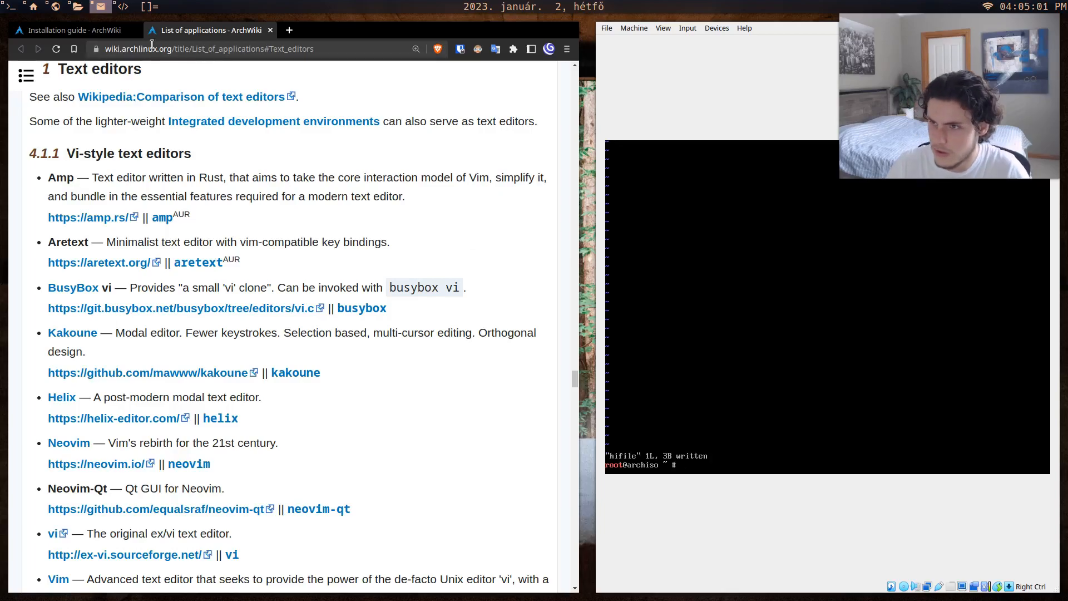
click(68, 30)
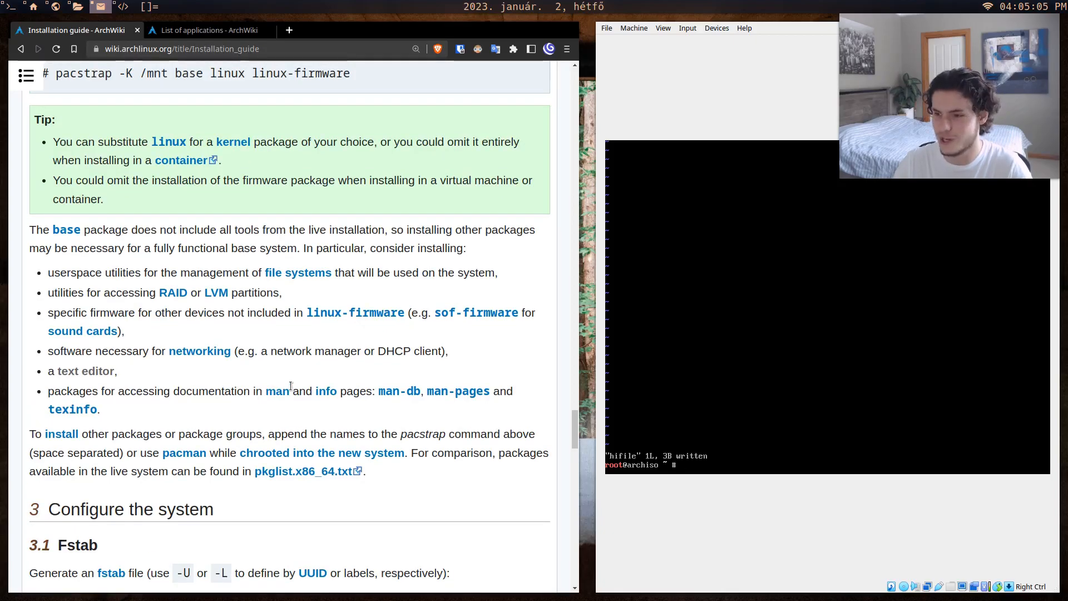
Scroll from pacstrap through Configure the system to section 3.4 Localization.
scroll(down, 3)
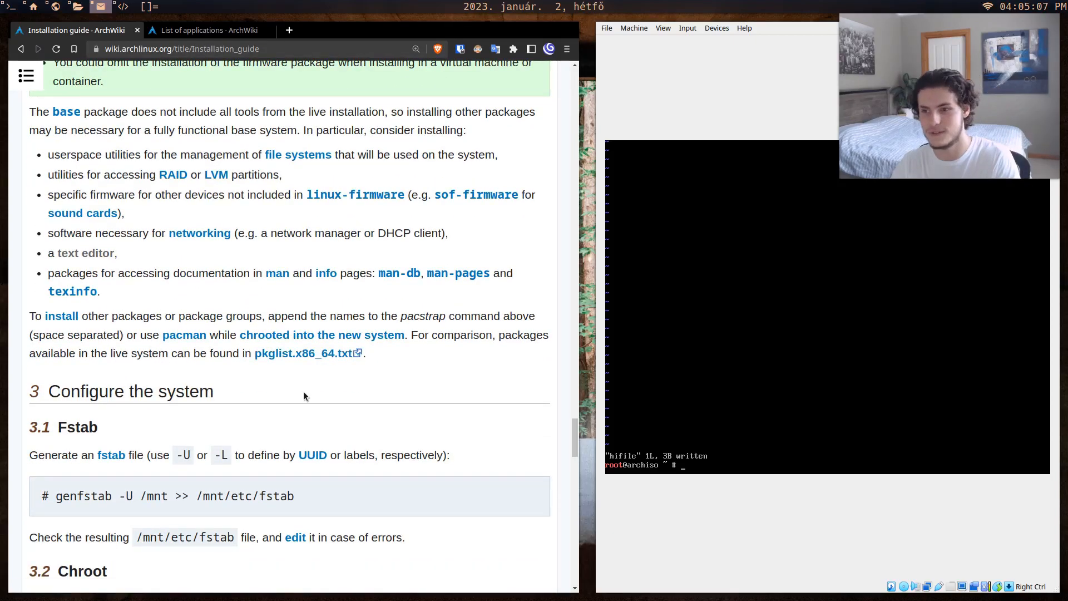
scroll(down, 3)
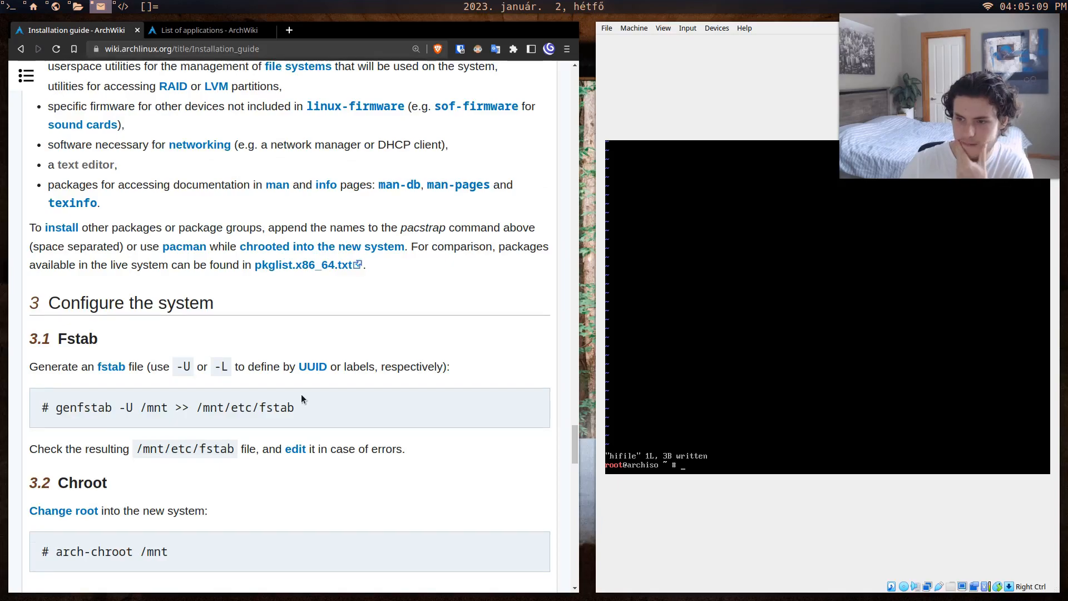
scroll(down, 3)
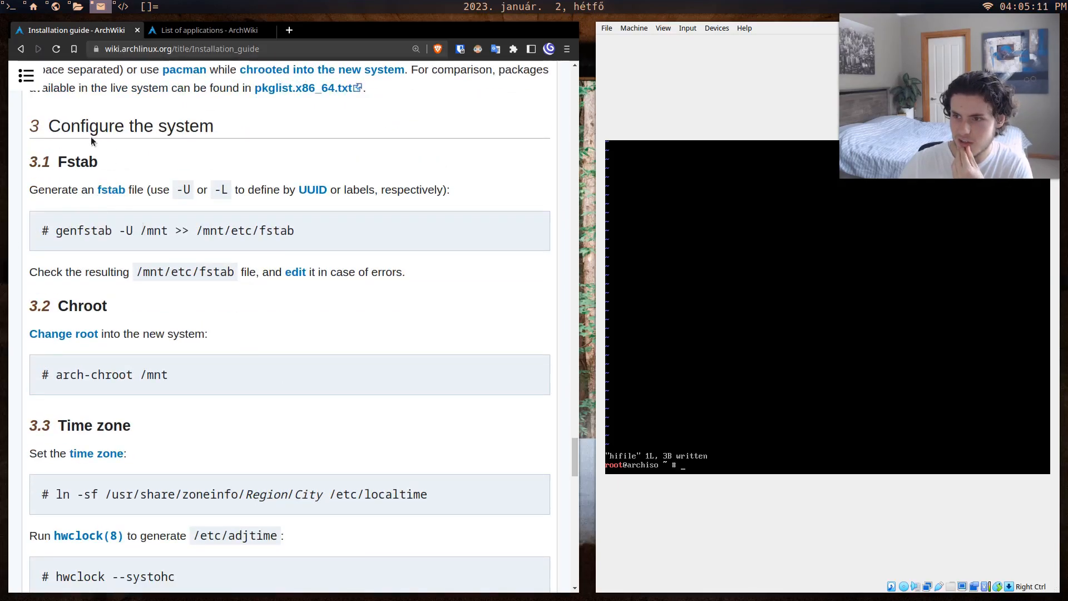
scroll(down, 3)
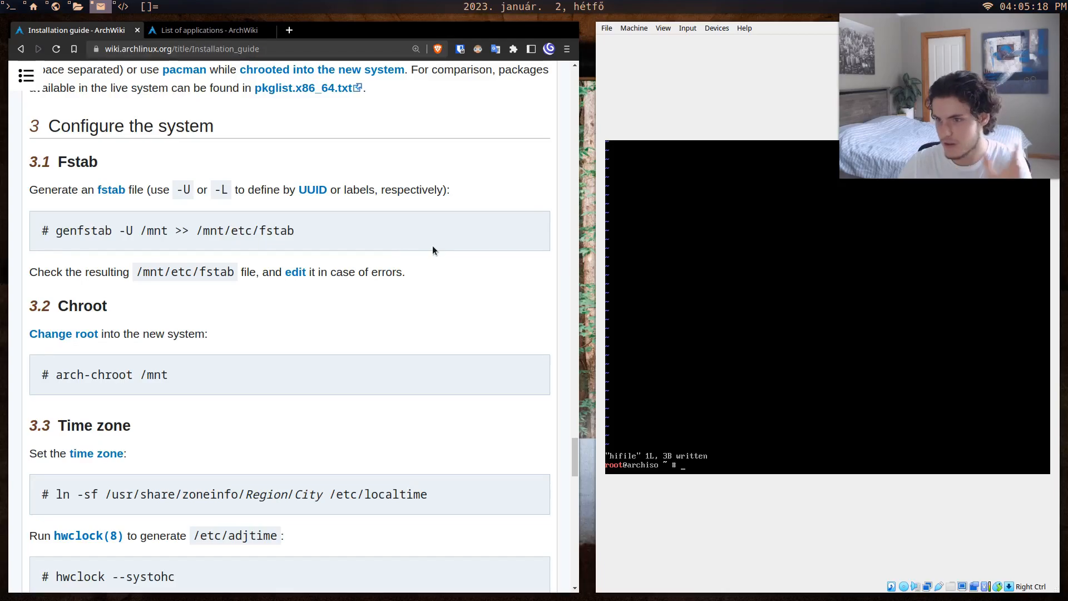
scroll(down, 3)
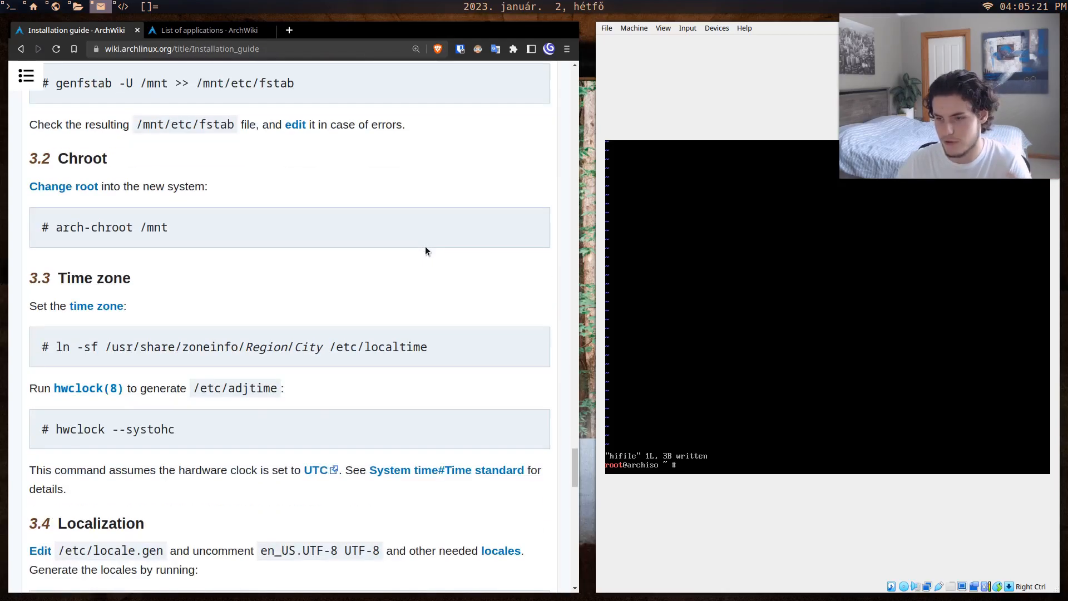
scroll(down, 3)
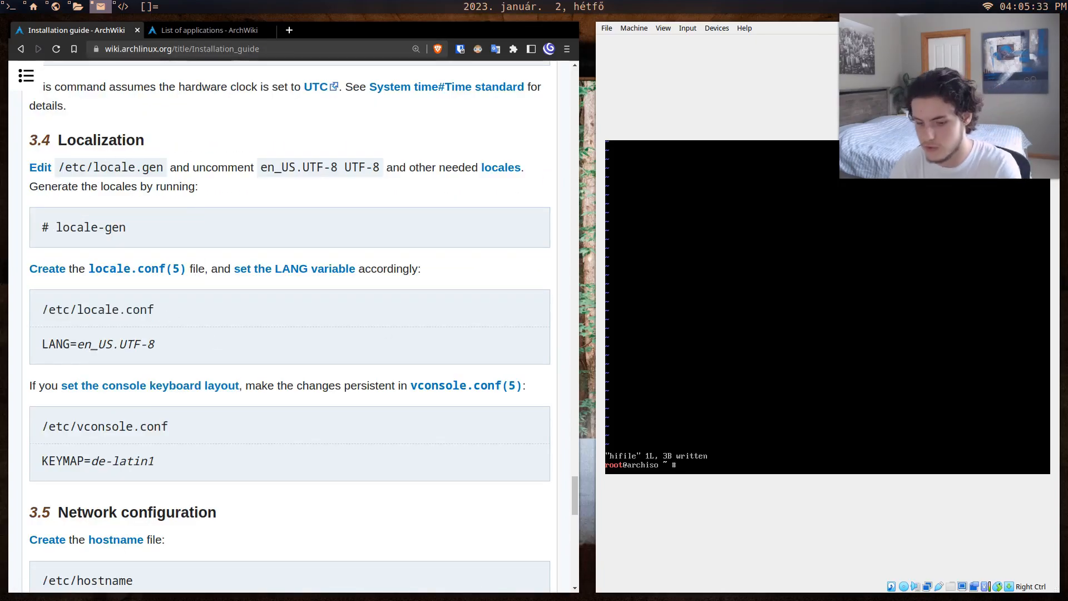
Edit /etc/locale.conf in nano to read LANG=en_US.UTF-8, save it, and exit nano.
text(nano)
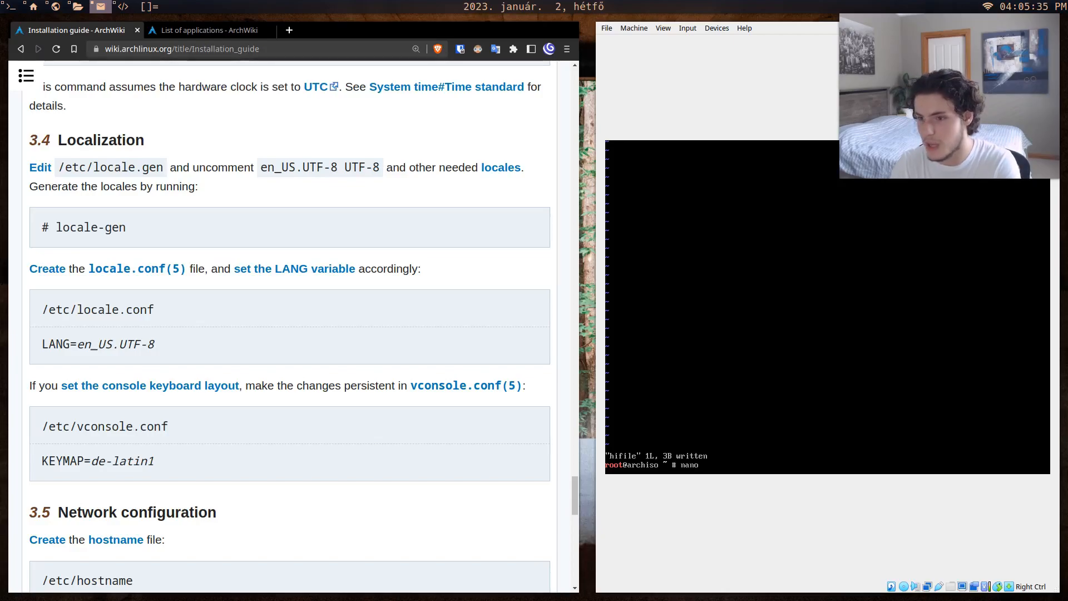
text(/etc/)
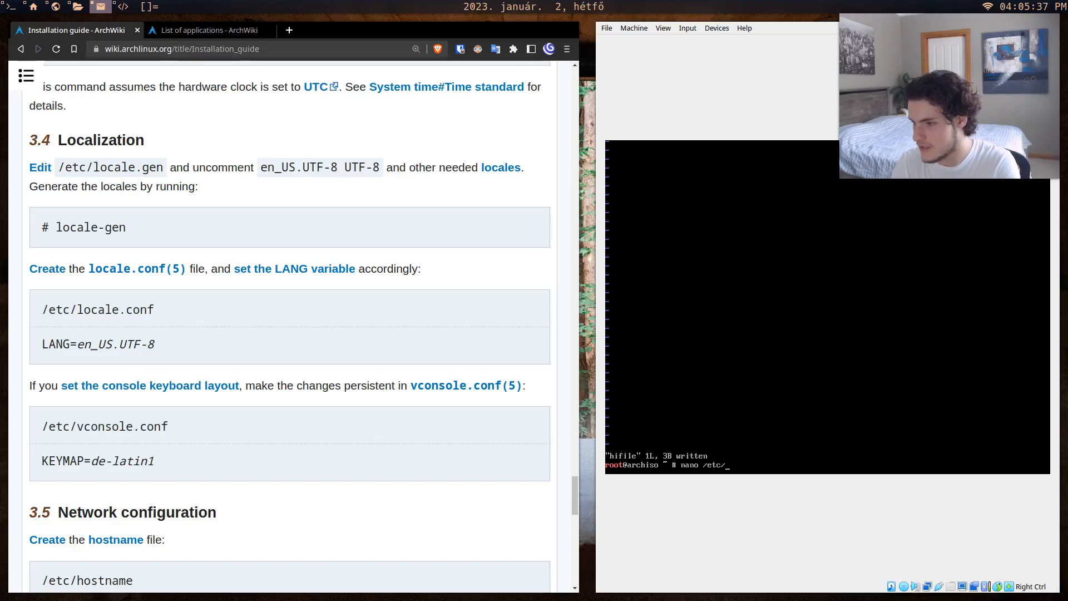
text(locale.conf)
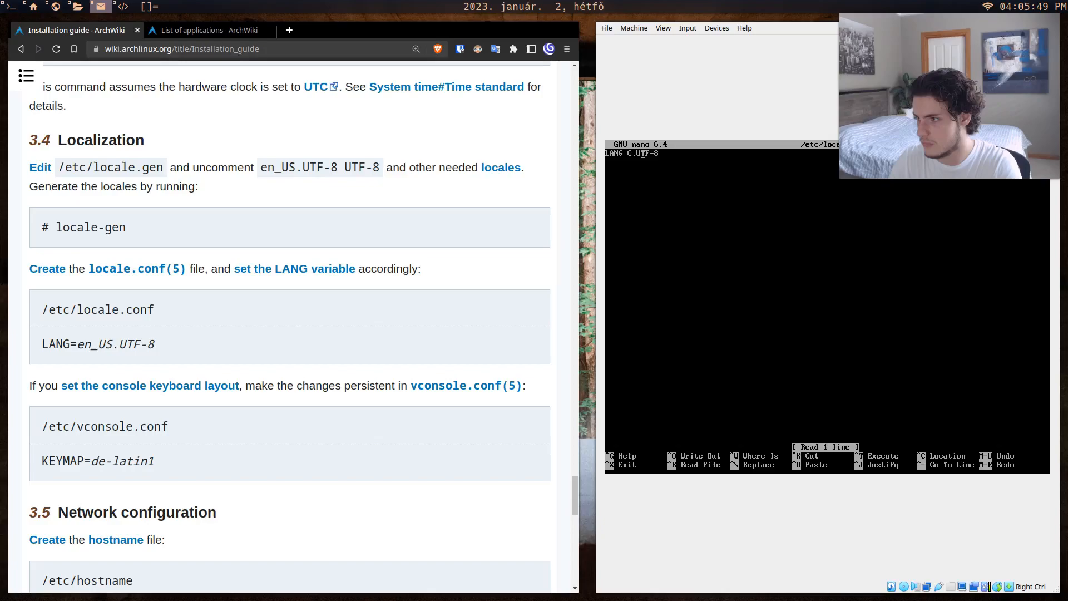
key(BackSpace)
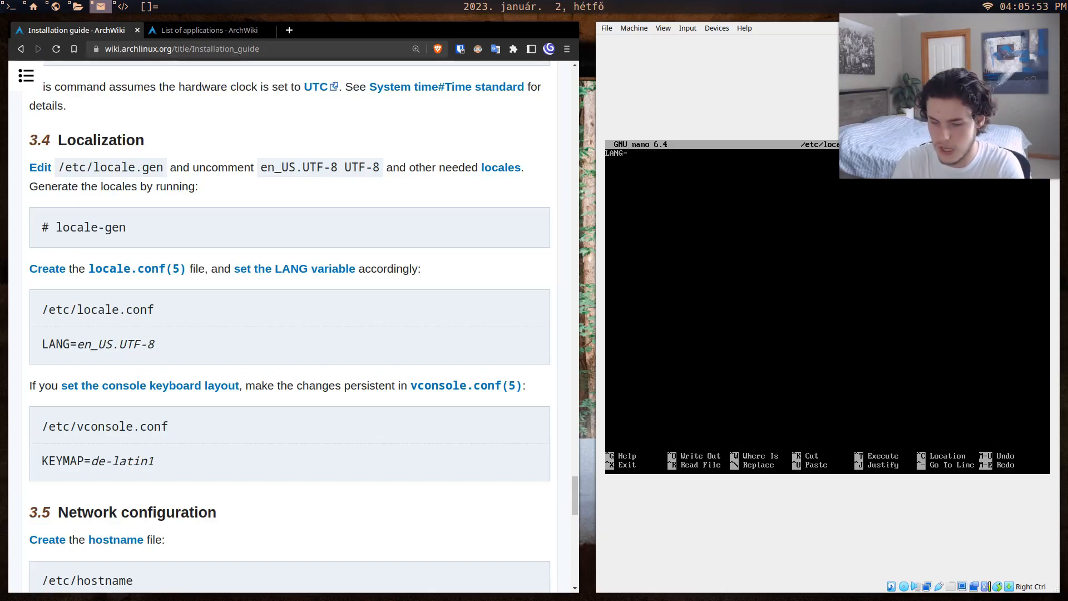
text(en_US)
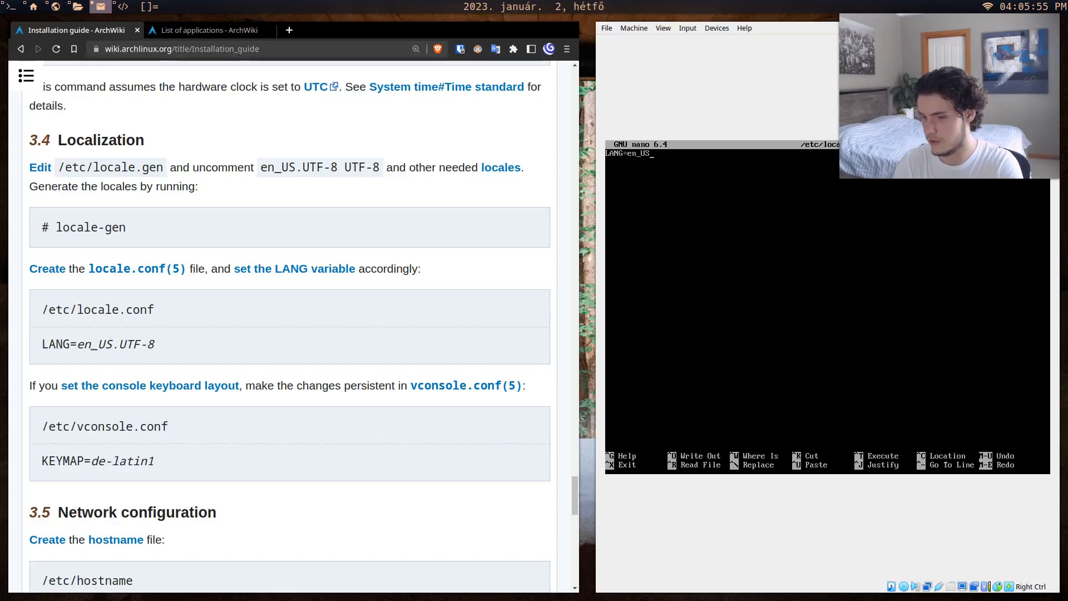
text(.)
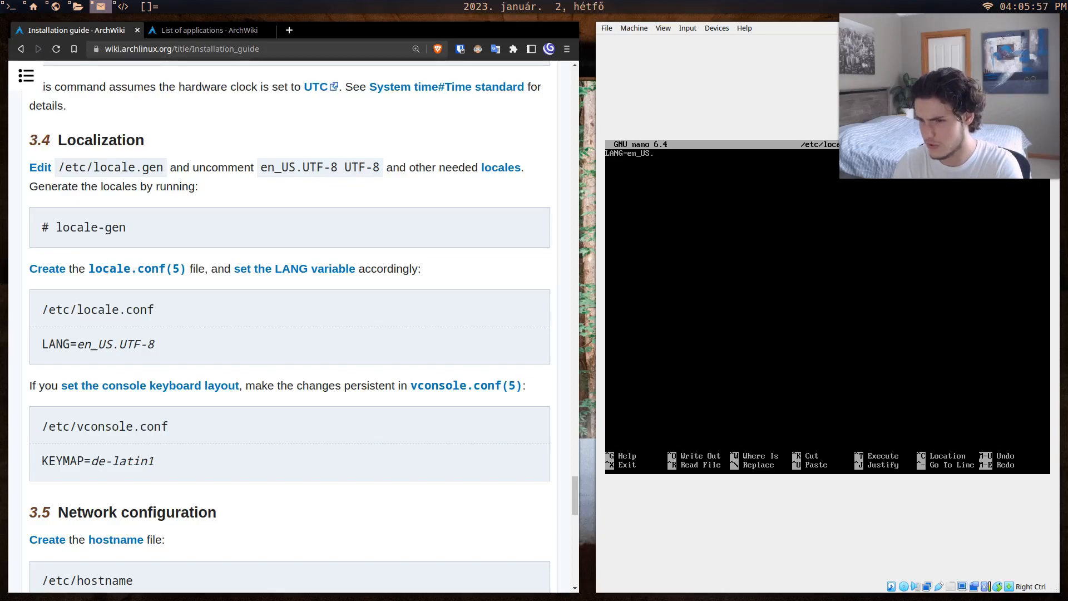
text(UTF-8)
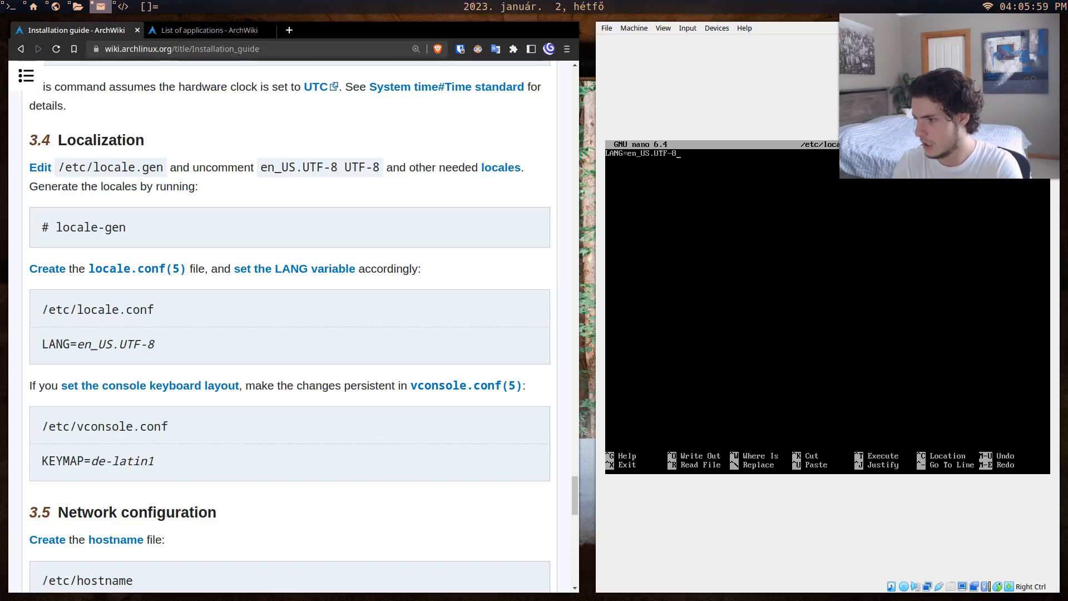
key(ctrl+o)
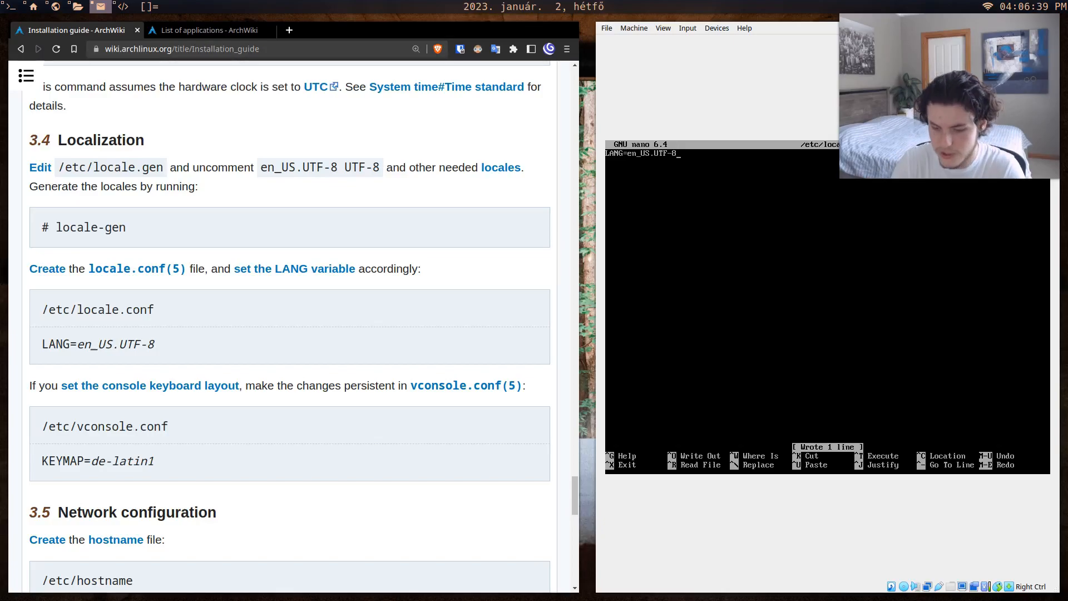
key(ctrl+o)
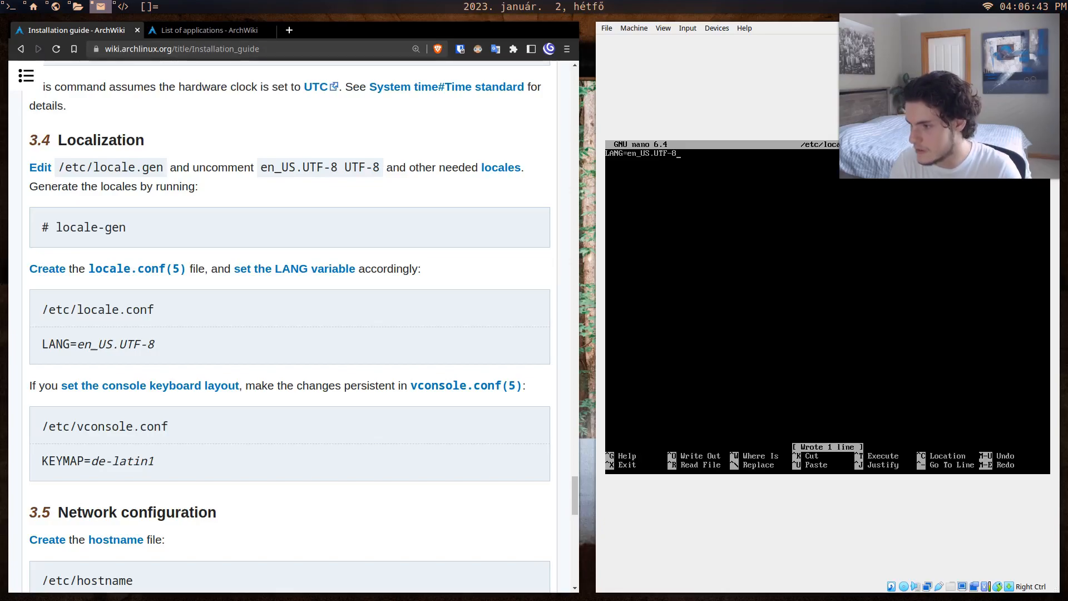
key(ctrl+x)
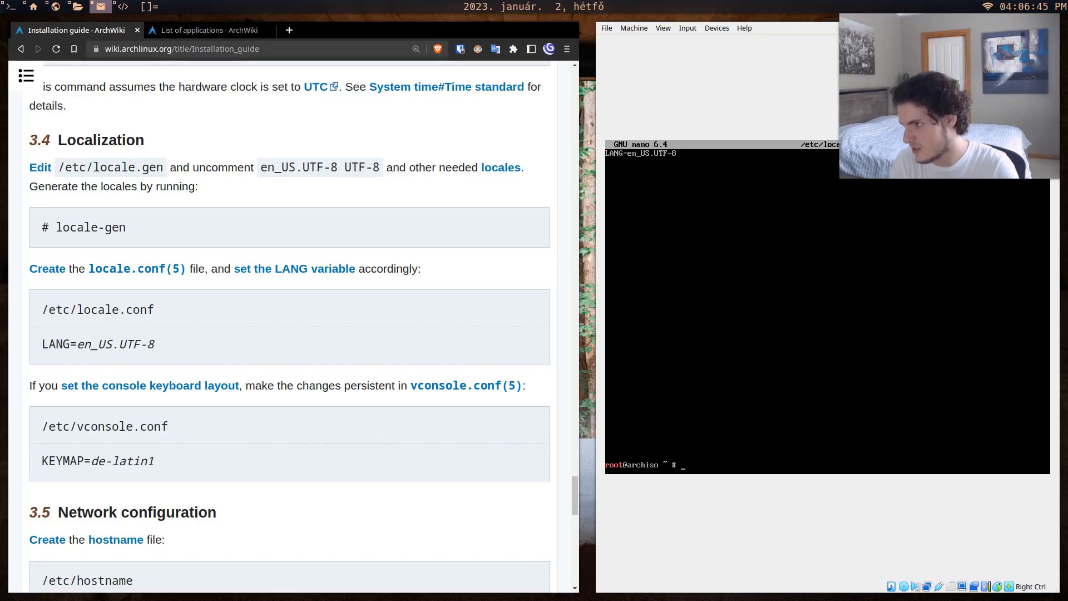
Scroll the guide to the Network configuration, Initramfs and Root password sections and type at the prompt.
scroll(down, 3)
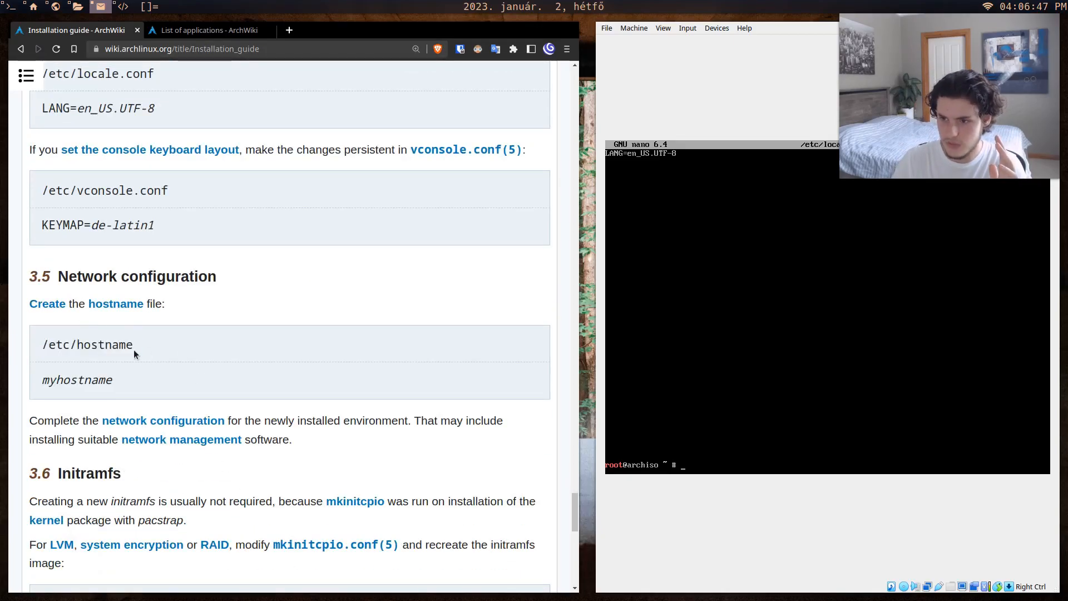
scroll(down, 3)
text(neofe)
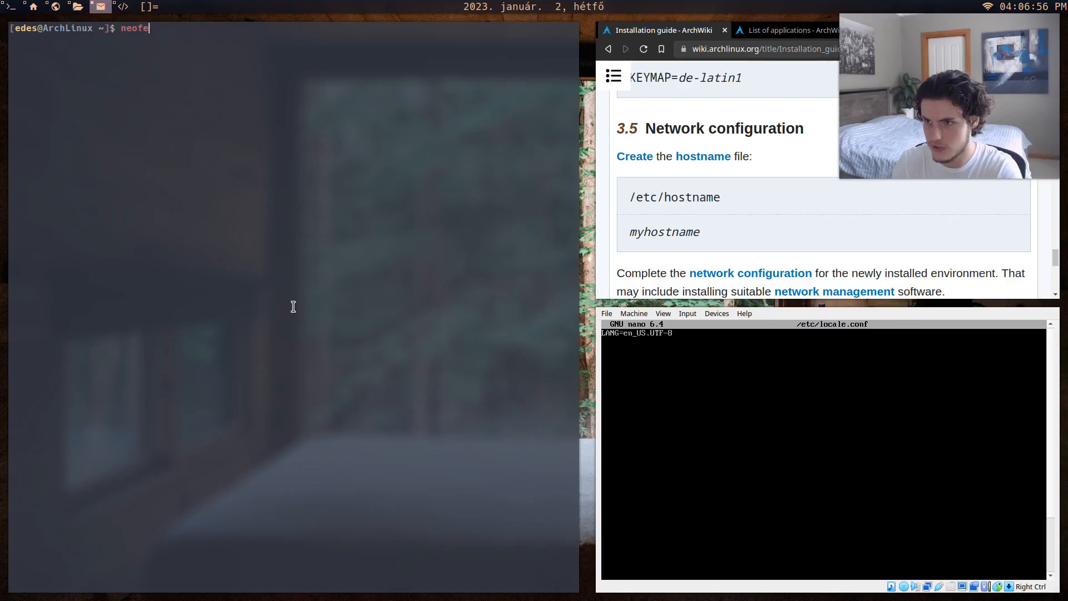
text(tch)
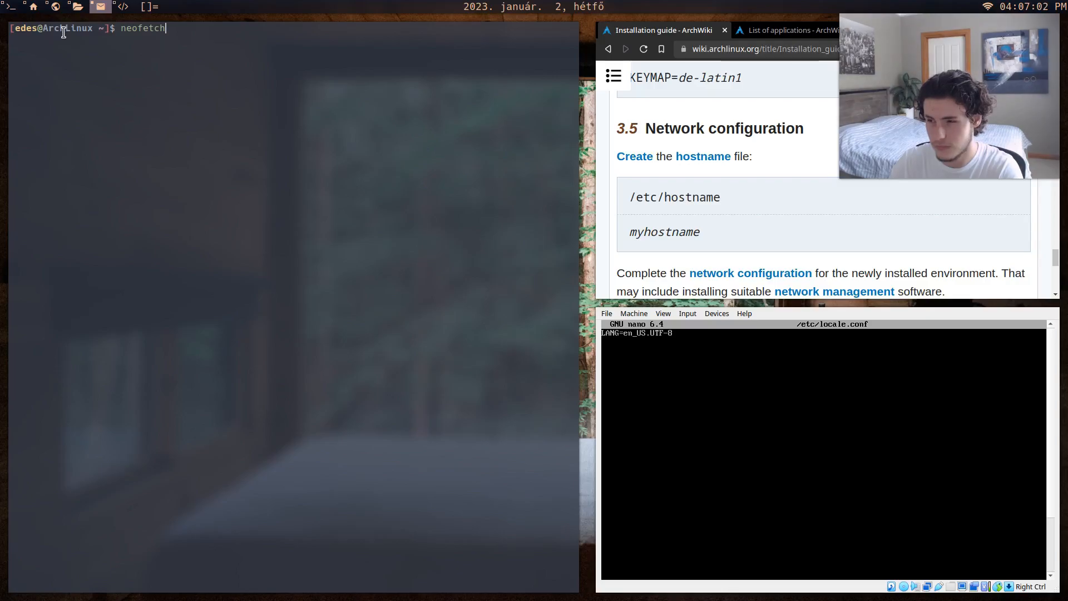
text(nvu)
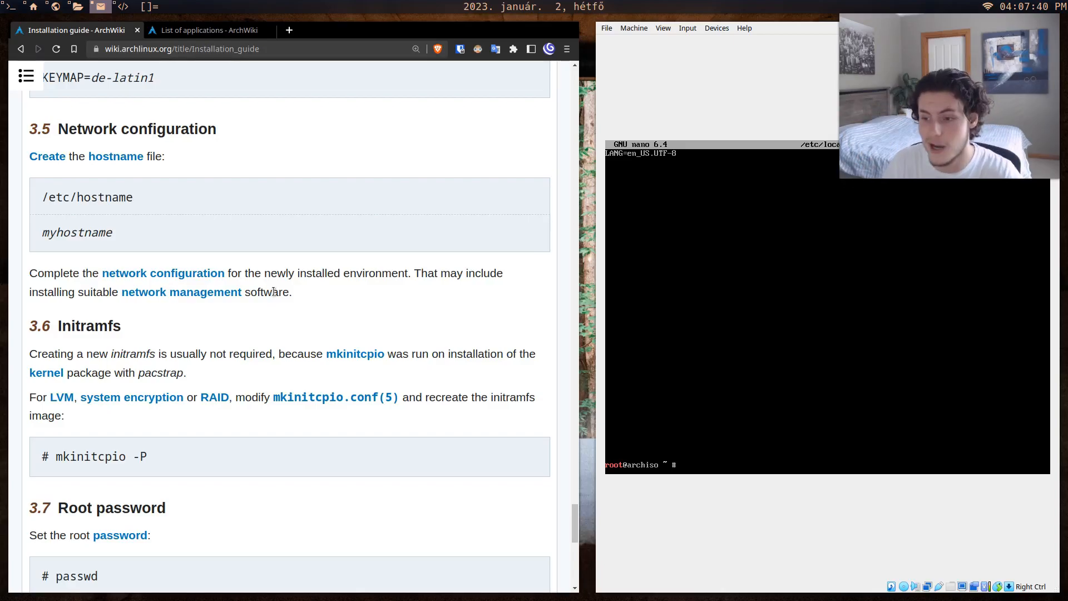
Scroll the Installation guide to section 3.8 Boot loader and follow the 'boot loader' link.
scroll(down, 3)
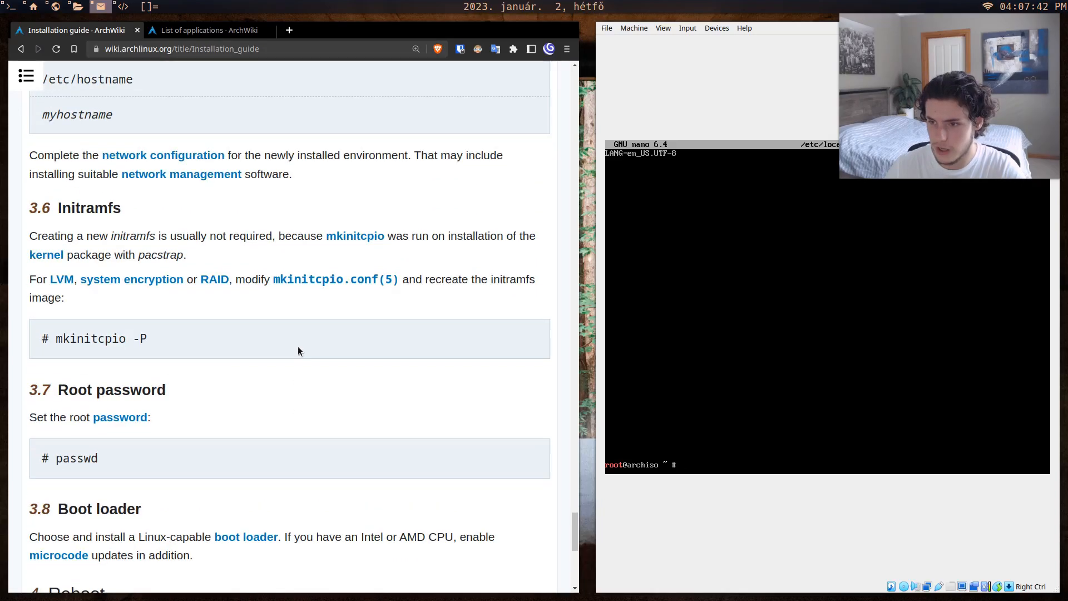
scroll(down, 3)
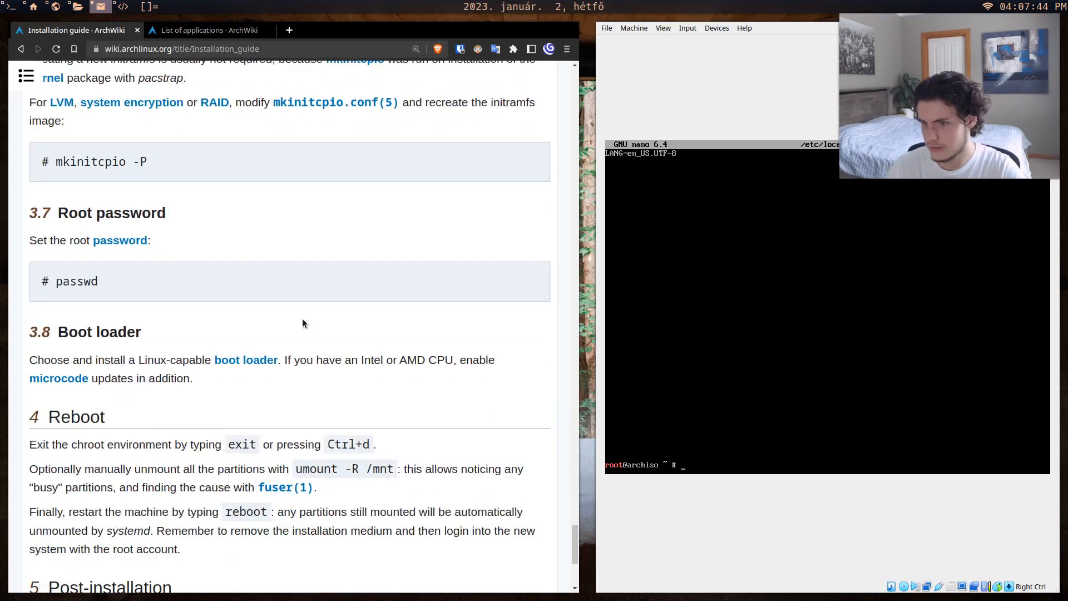
scroll(down, 3)
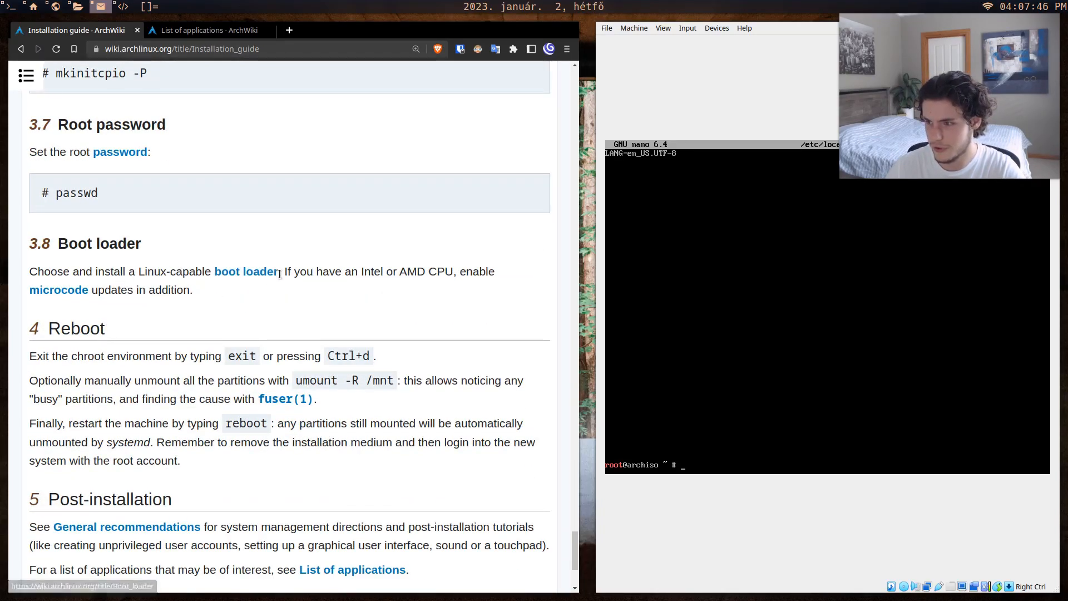
scroll(down, 3)
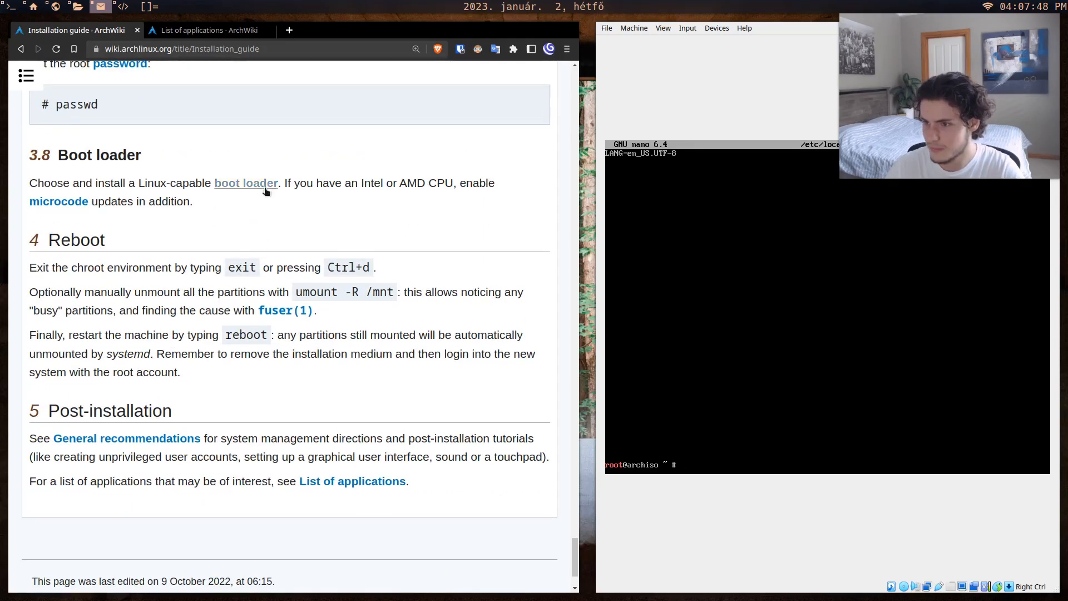
click(246, 182)
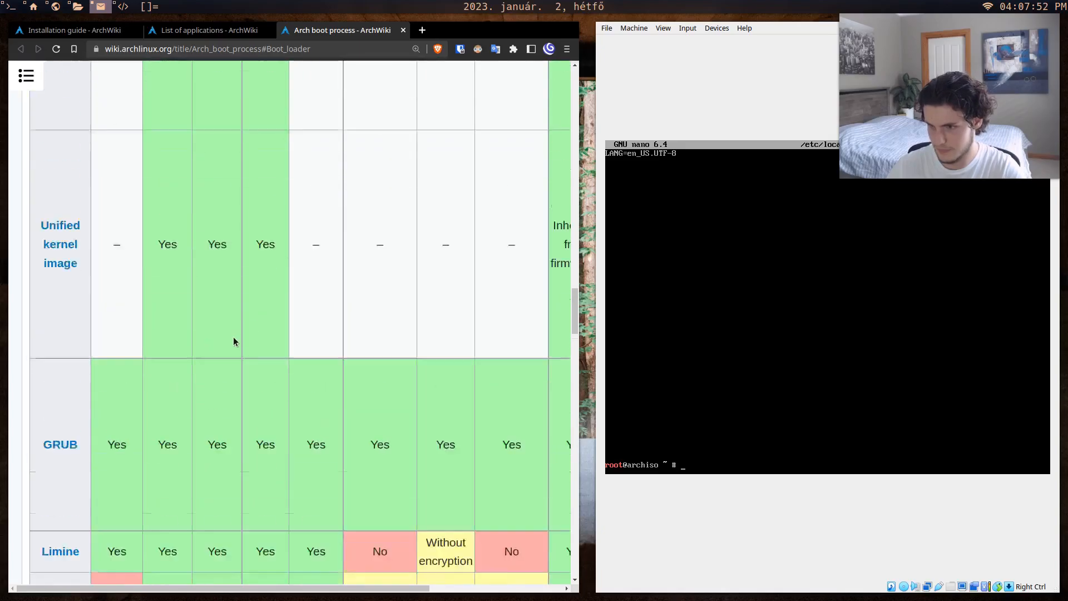
Scroll through the Arch boot process boot loader feature table.
scroll(down, 3)
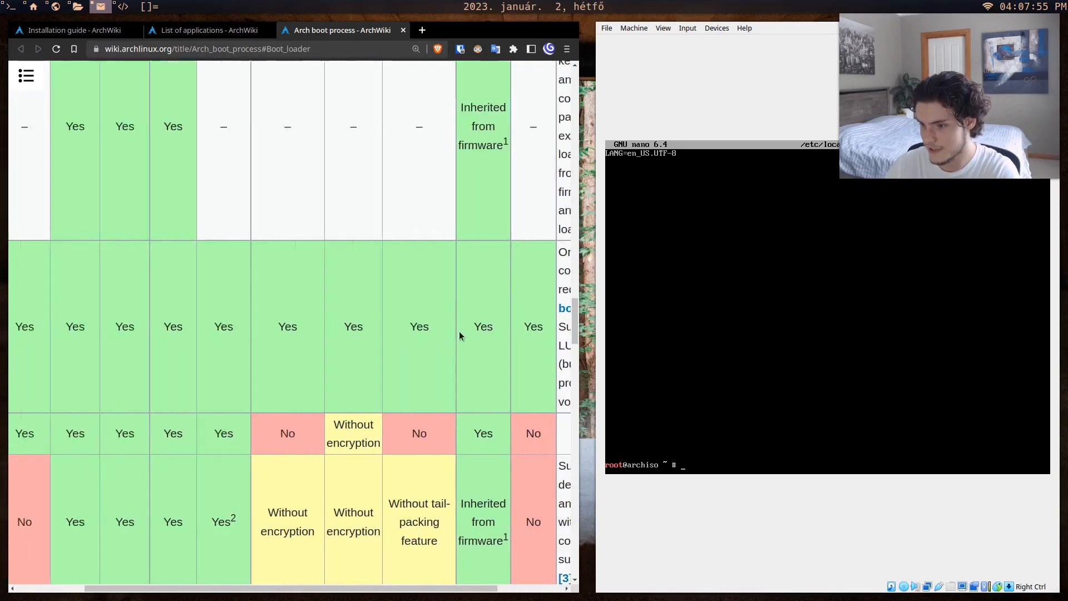
scroll(down, 3)
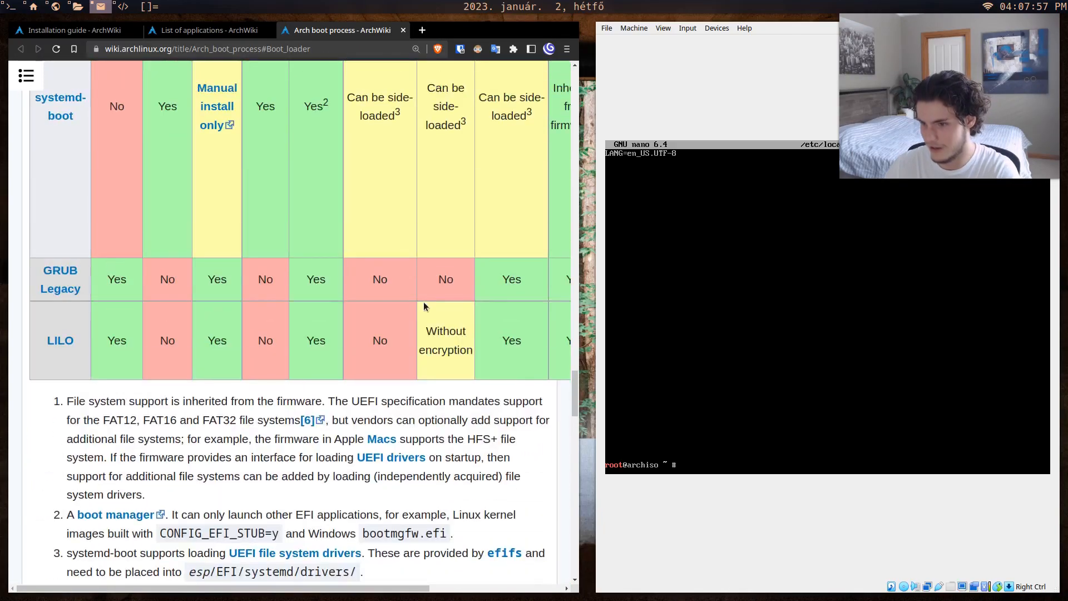
scroll(down, 3)
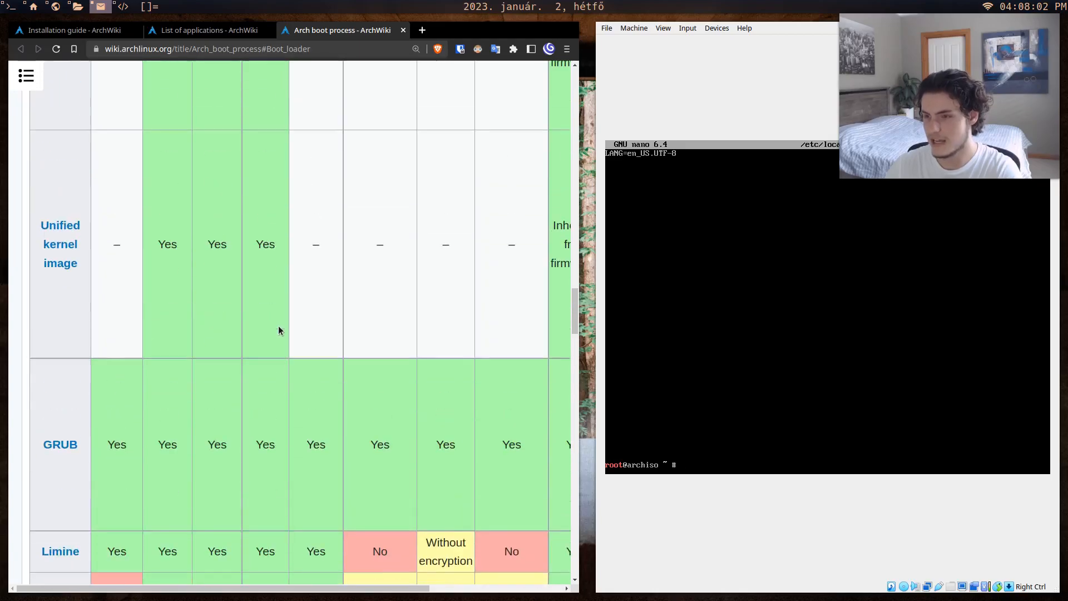
scroll(down, 3)
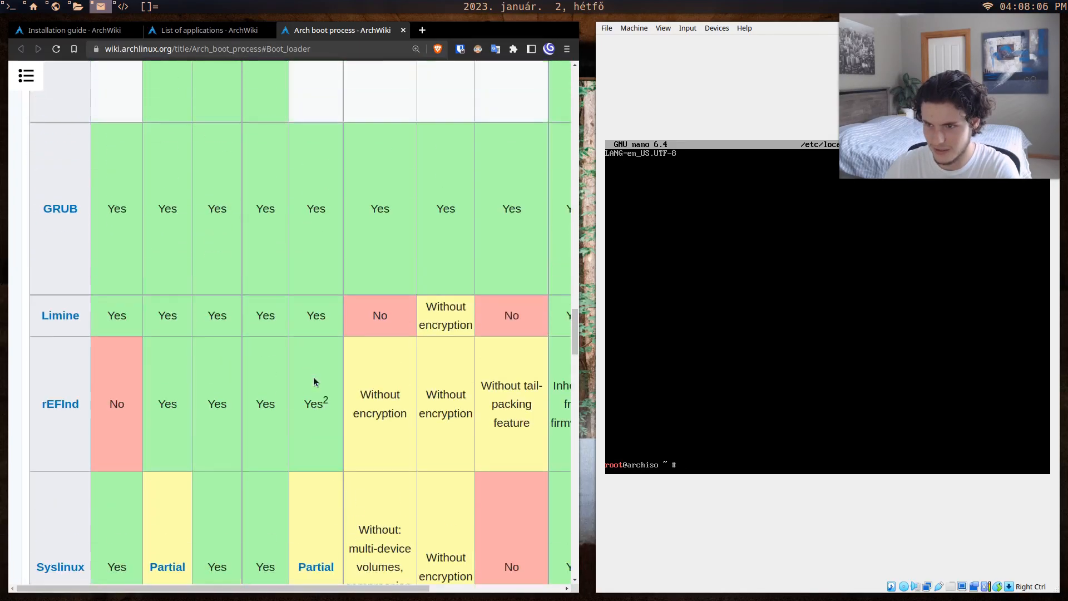
Check the installation guide and applications tabs, then open the GRUB article from the comparison table.
click(71, 30)
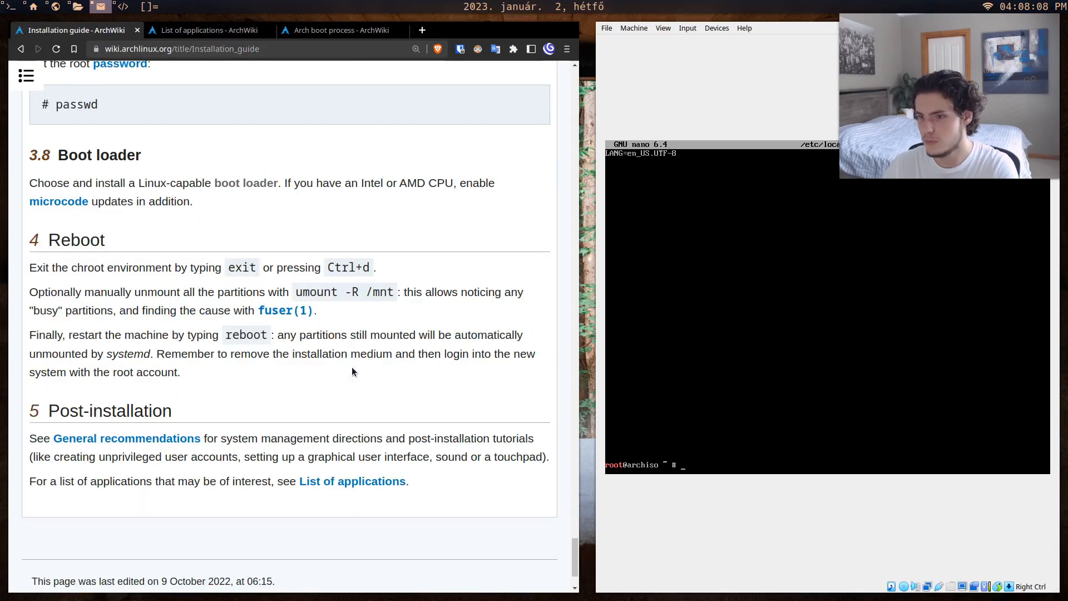
click(207, 30)
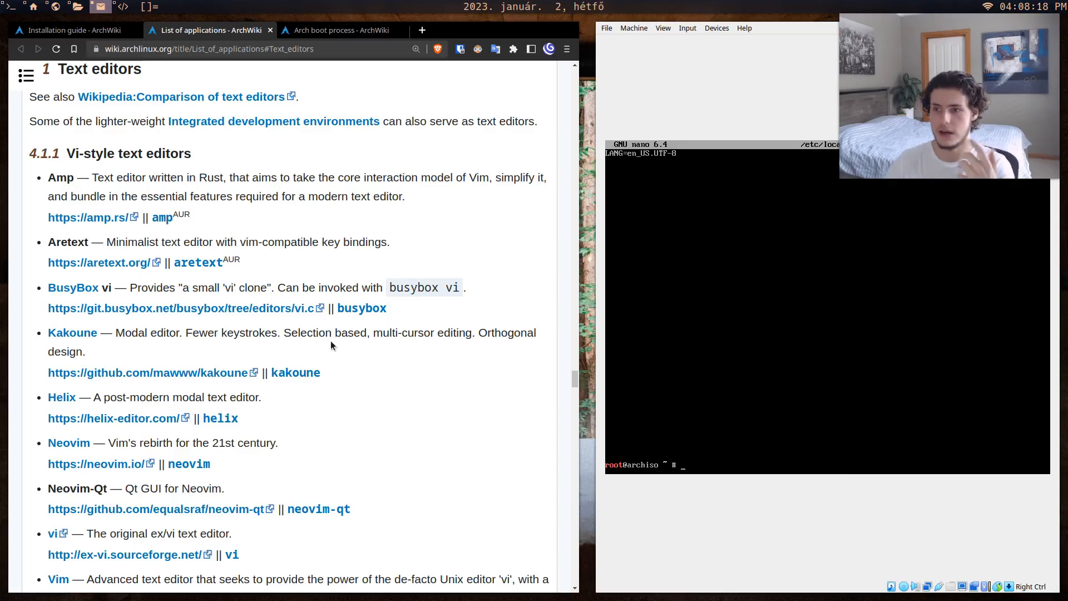
click(75, 30)
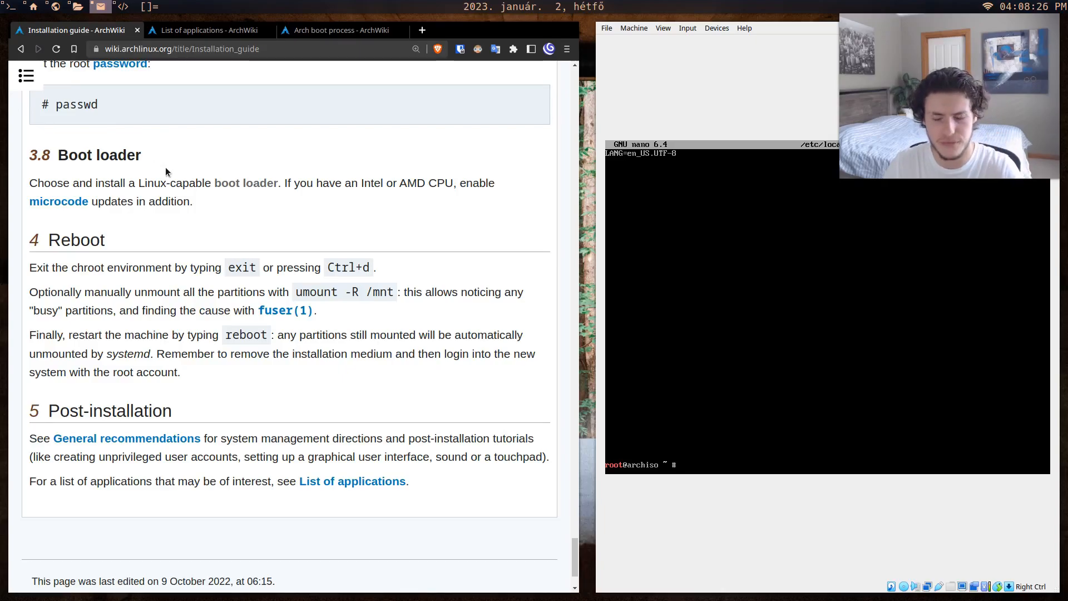
click(338, 30)
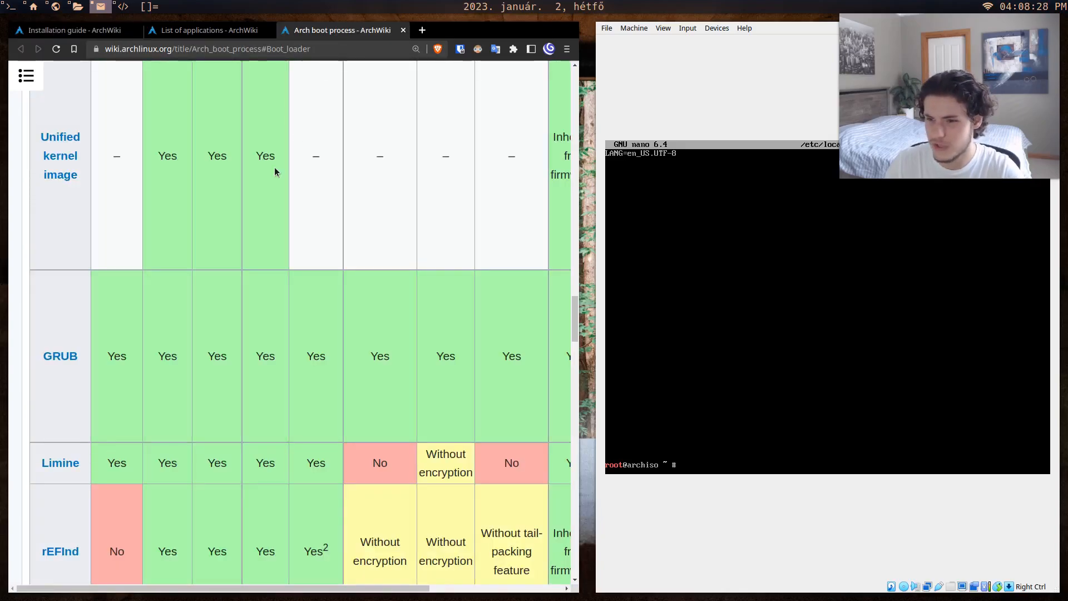
click(68, 30)
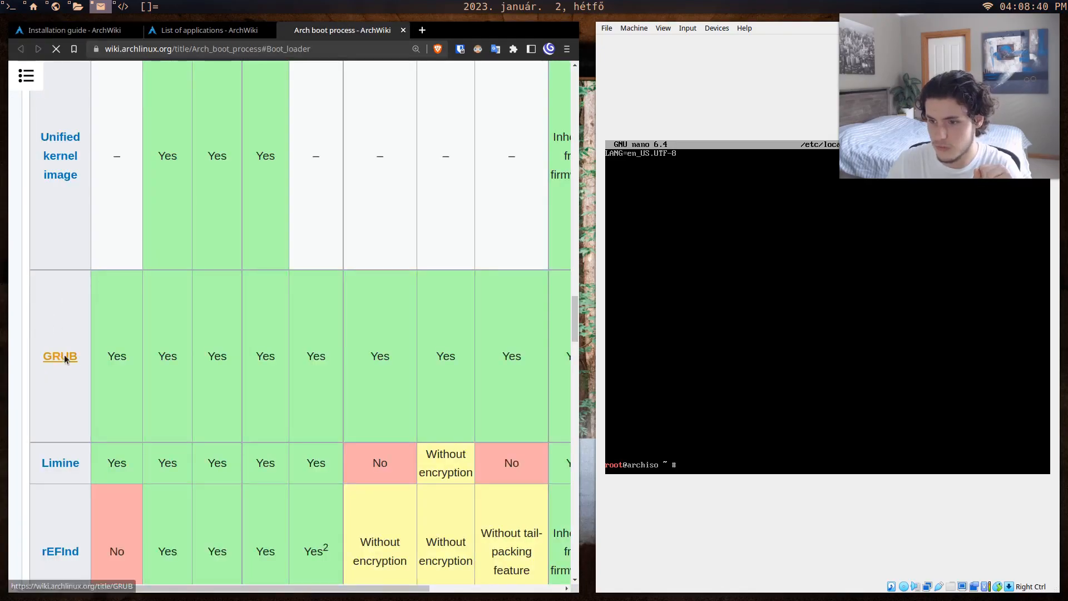
click(60, 356)
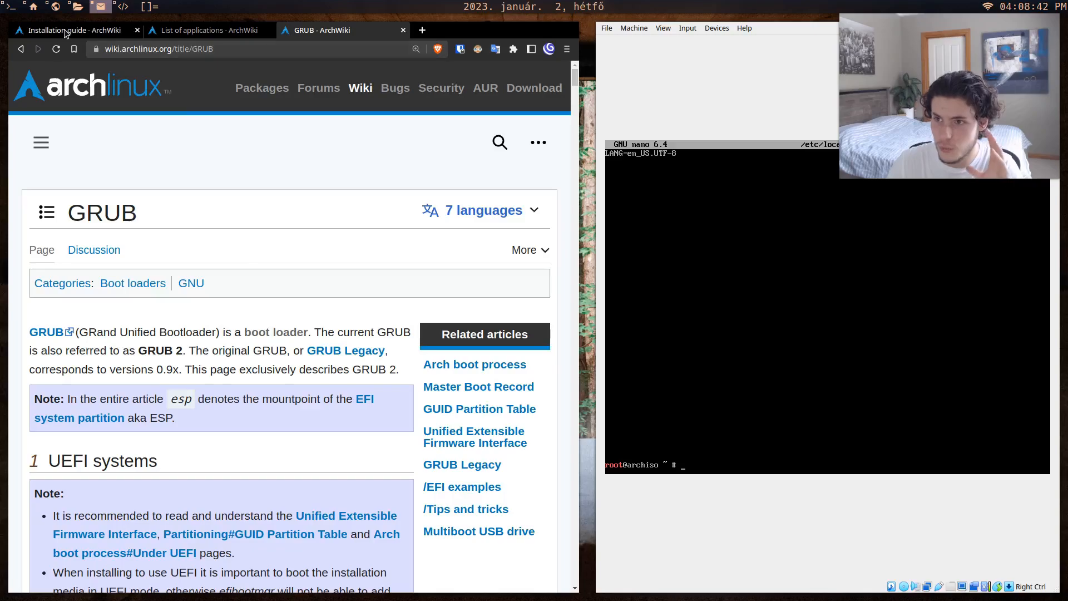
Read GRUB's UEFI installation steps, highlighting the 'esp' placeholder in the grub-install path.
scroll(down, 3)
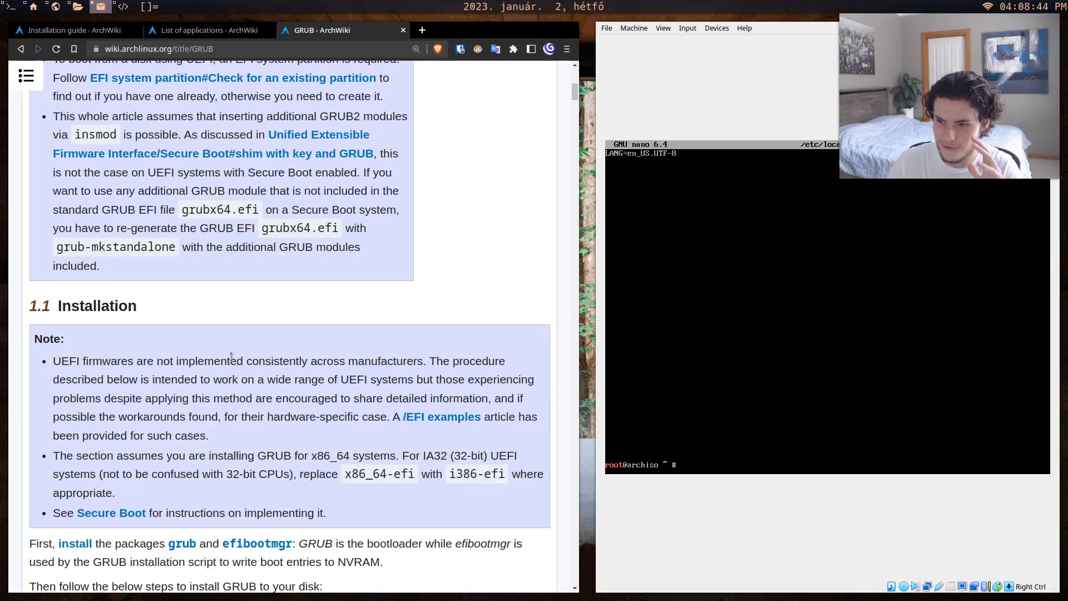
scroll(down, 3)
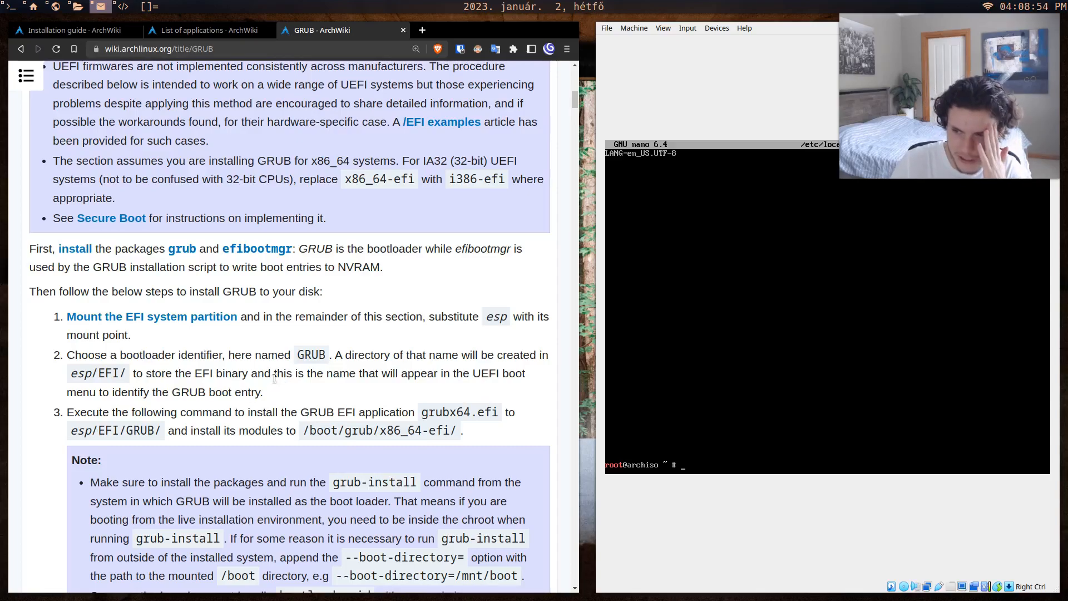
double_click(73, 373)
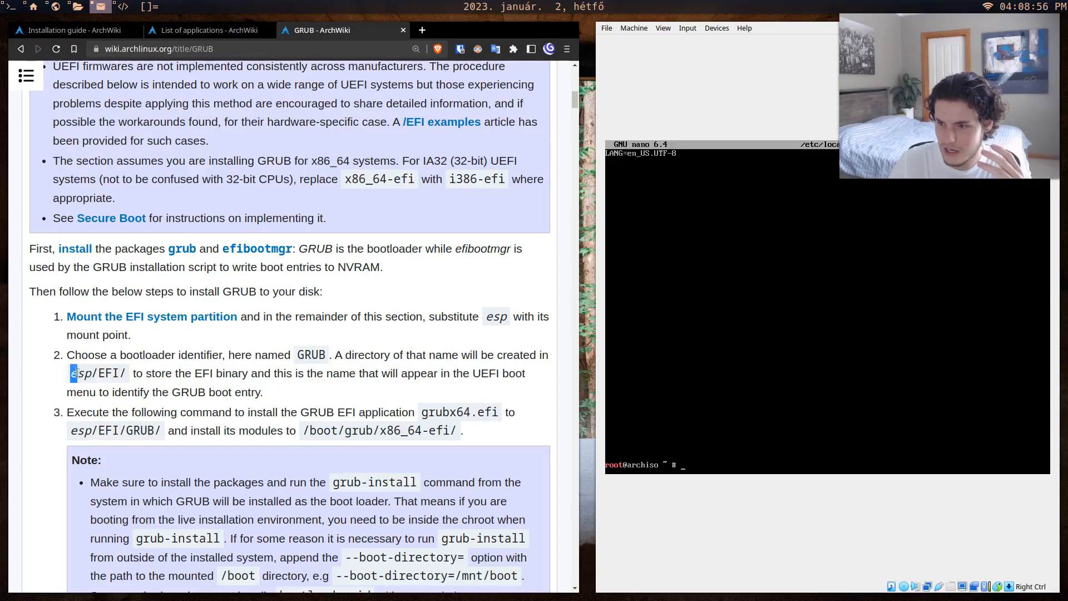
double_click(79, 374)
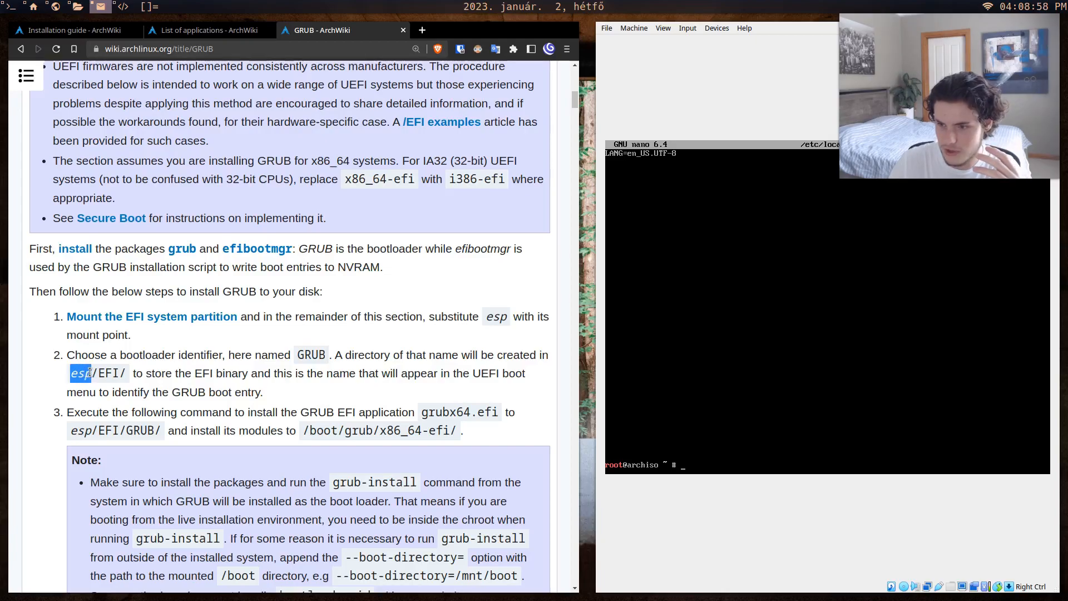
scroll(down, 3)
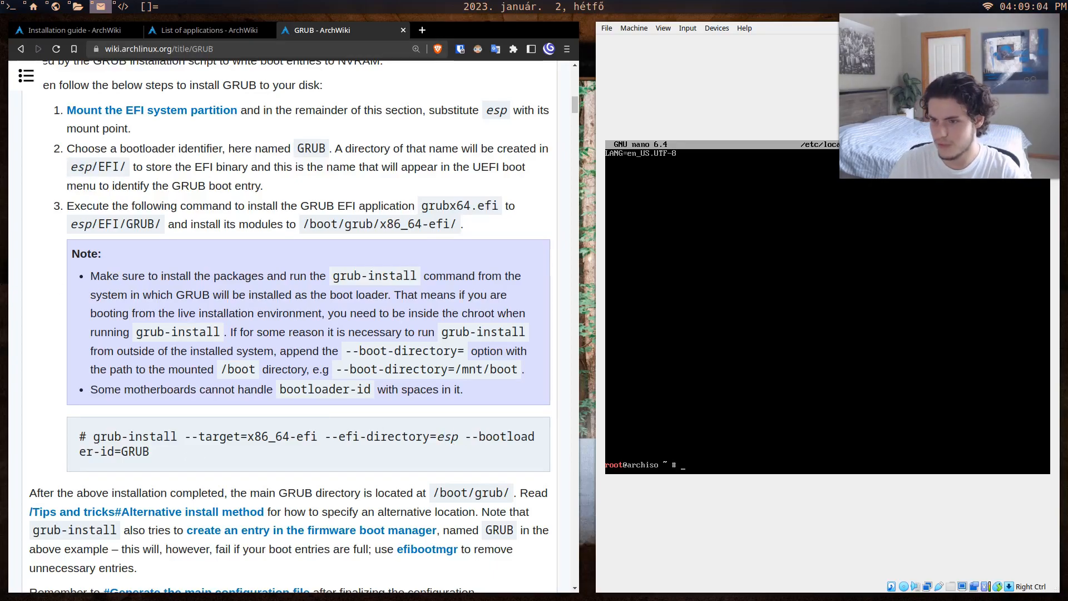
Return to the Installation guide tab and scroll up to 1.10 Format the partitions.
click(73, 30)
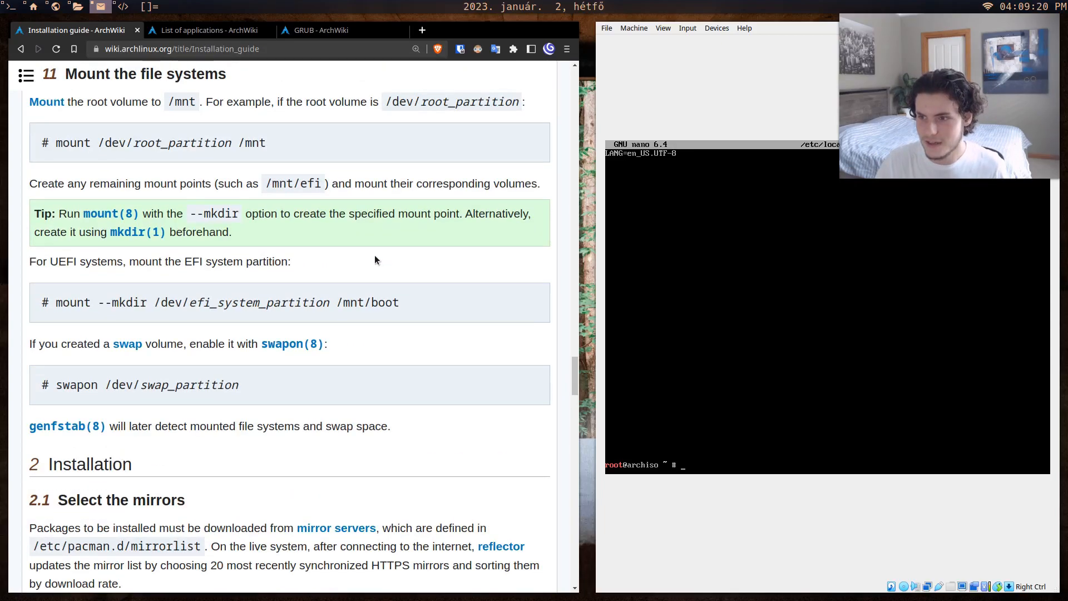
scroll(up, 3)
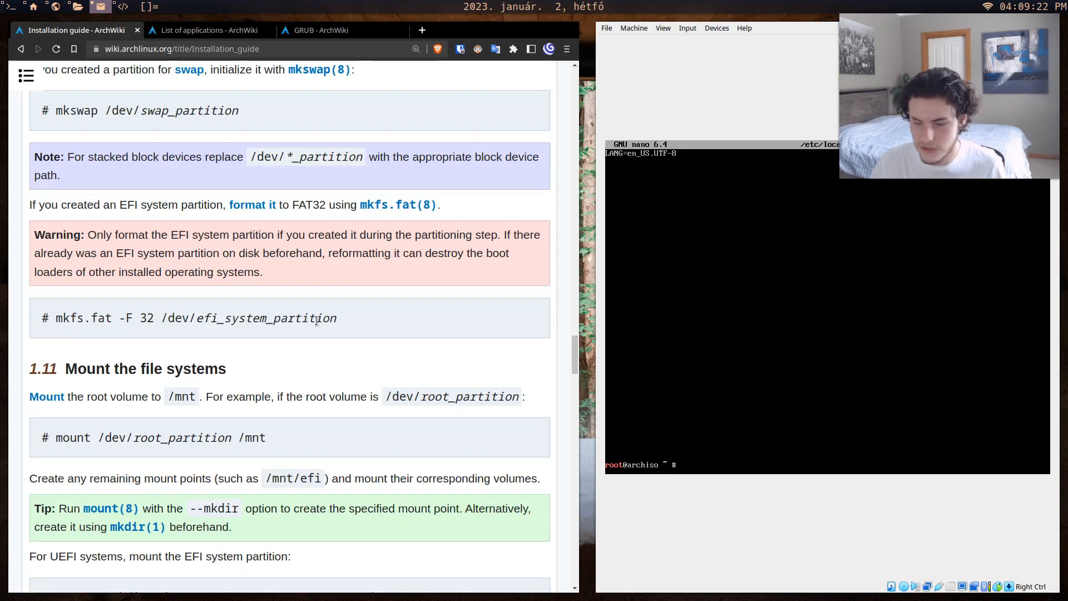
scroll(up, 3)
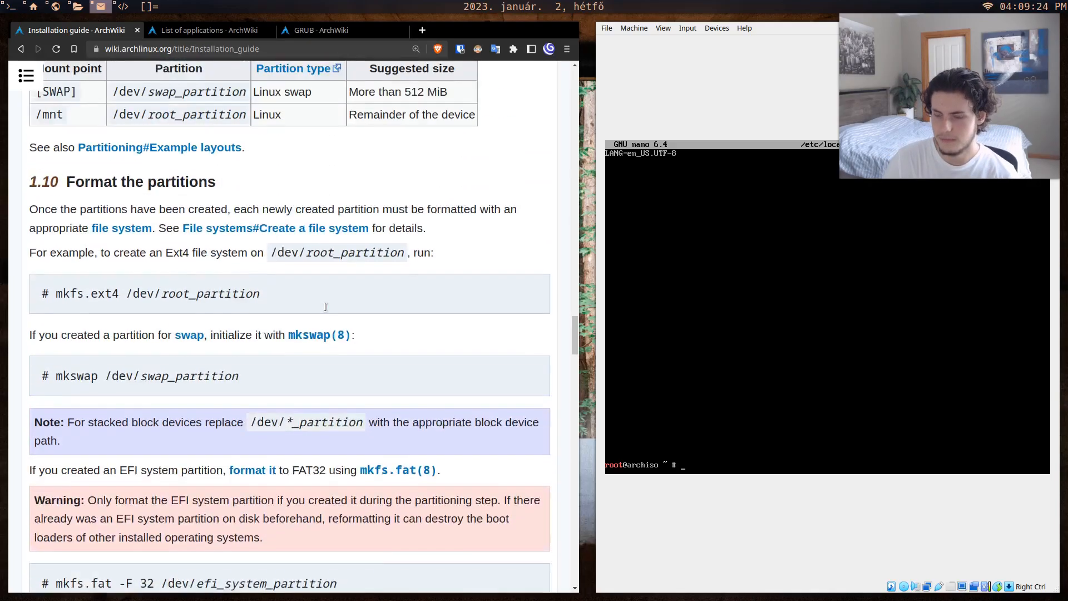